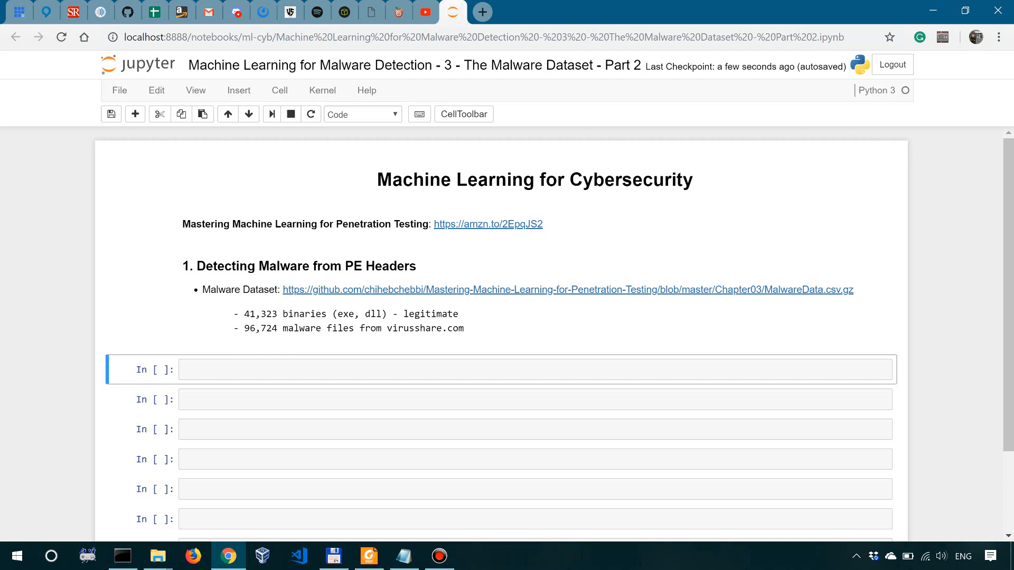
{"action": "mouse_move", "coordinate": [566, 290]}
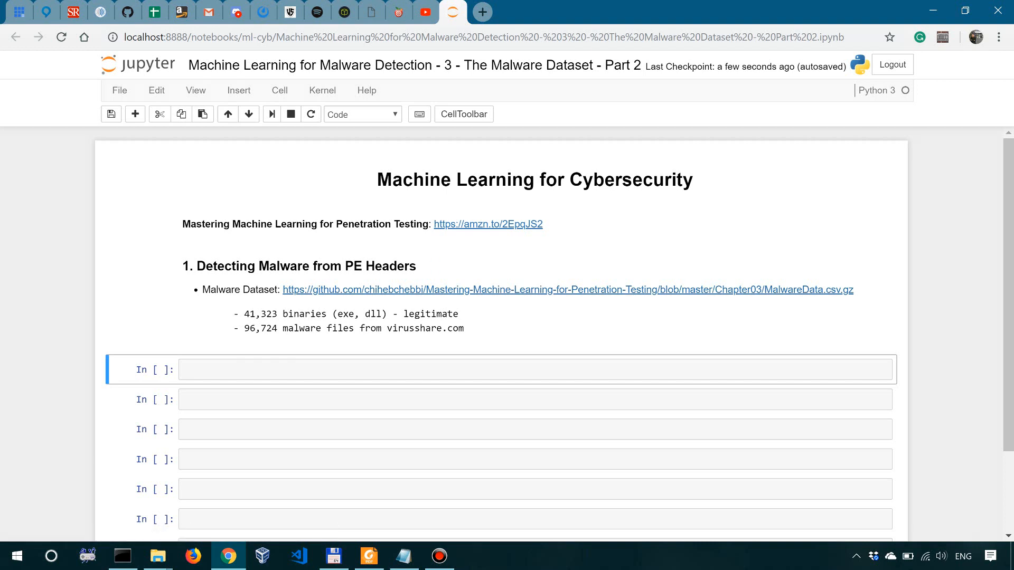
Start the first cell with import pandas as pd and a malData = pd.read_csv("") call.
{"action": "scroll", "scroll_direction": "down", "scroll_amount": 3}
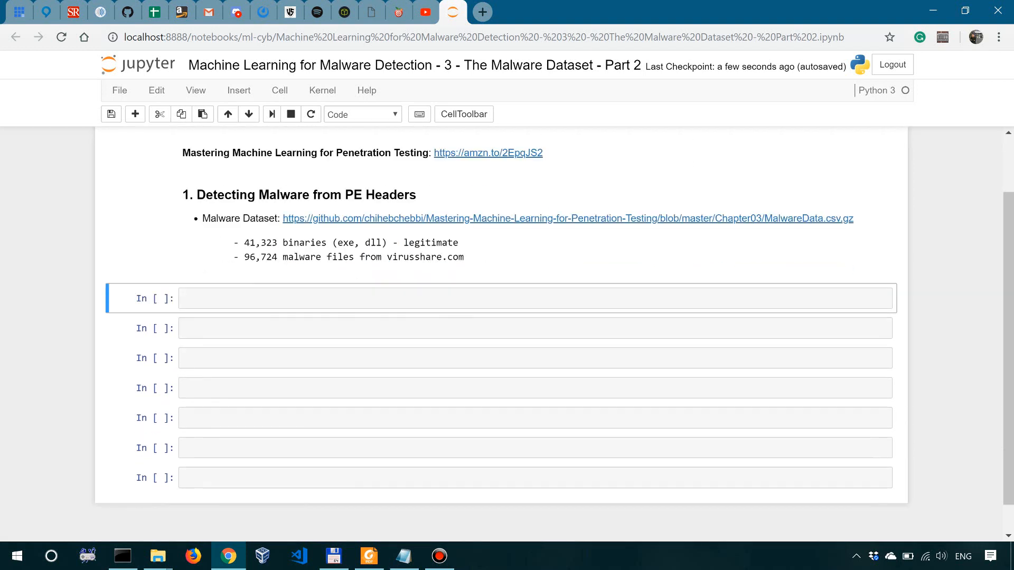
{"action": "left_click", "coordinate": [536, 297]}
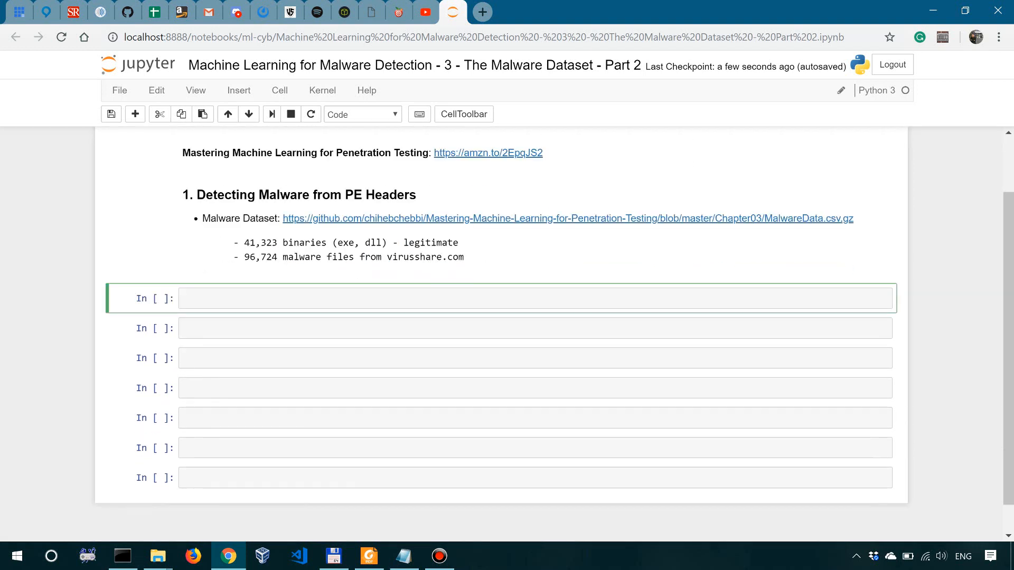
{"action": "type", "text": "MalwareData.csv"}
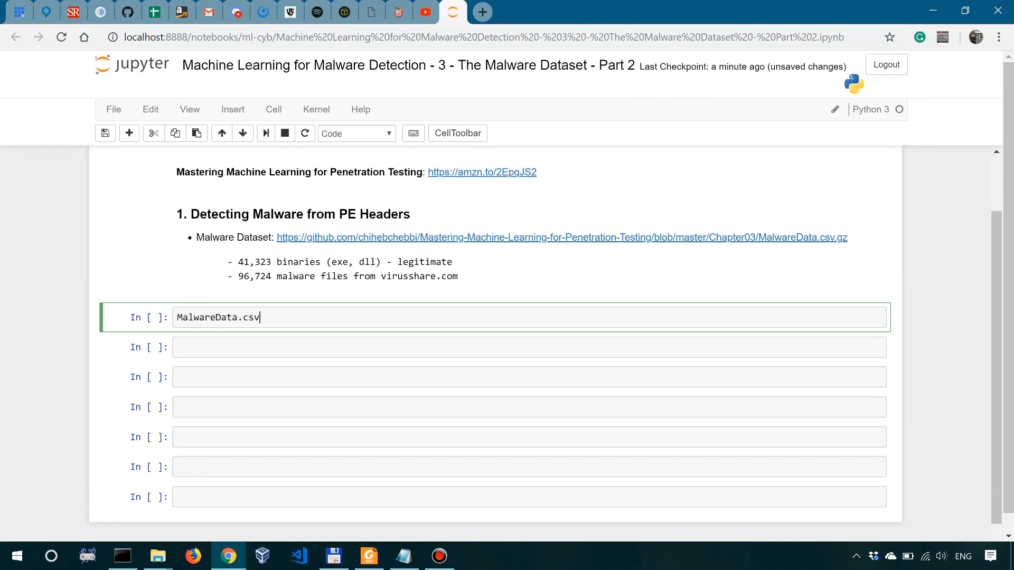
{"action": "key", "text": "BackSpace"}
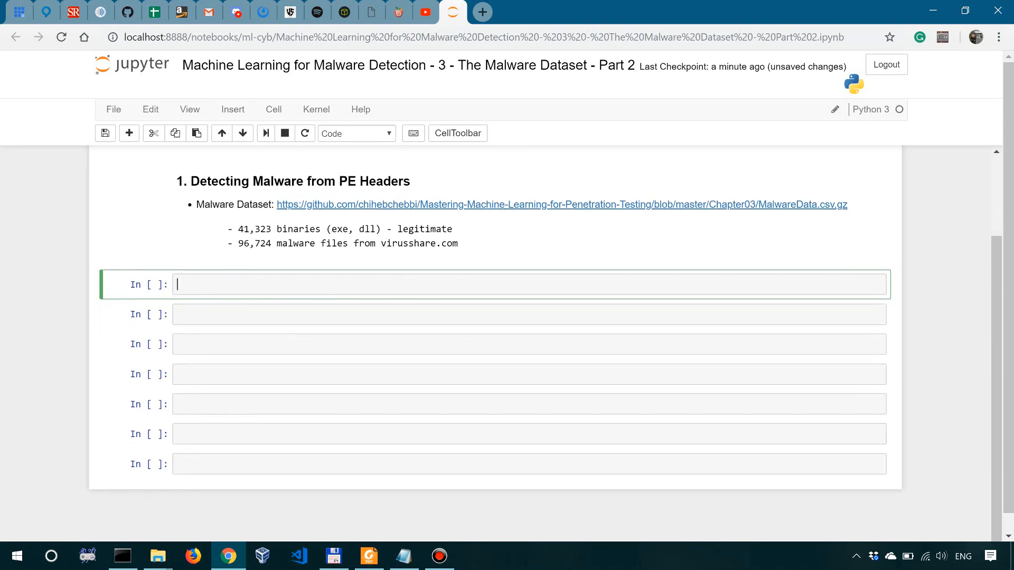
{"action": "type", "text": "import pandas as pd"}
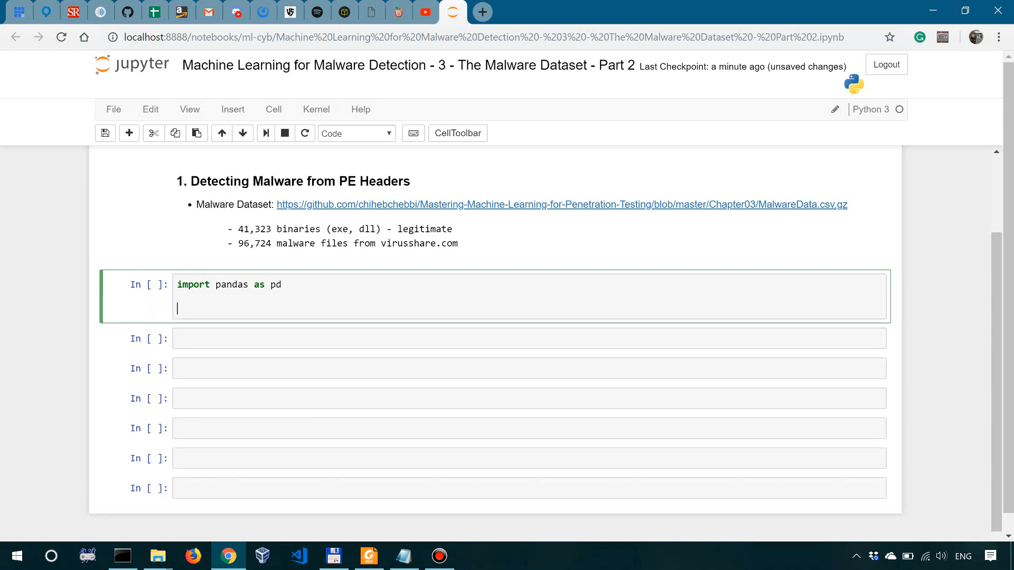
{"action": "type", "text": "ma"}
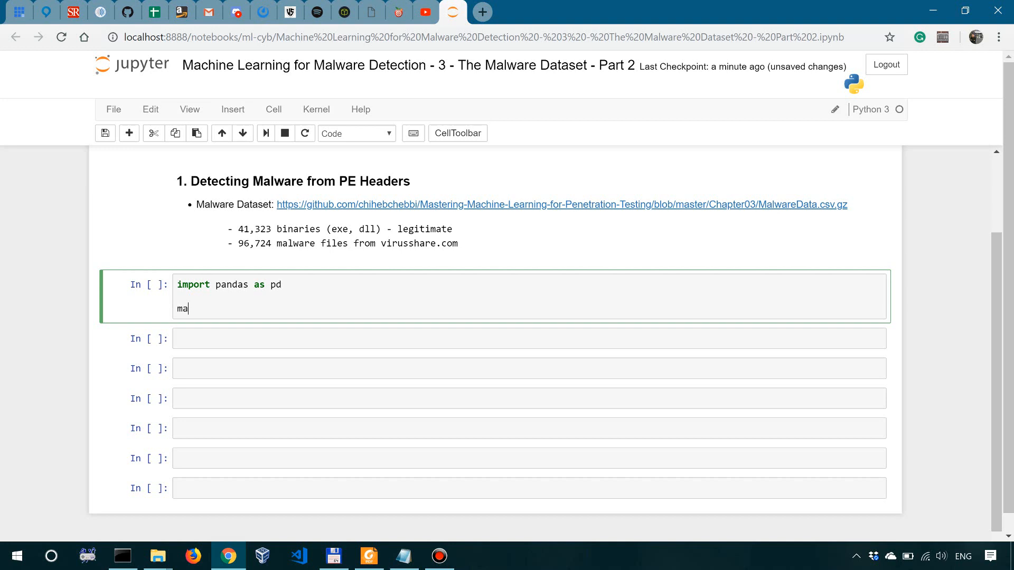
{"action": "type", "text": "lData ="}
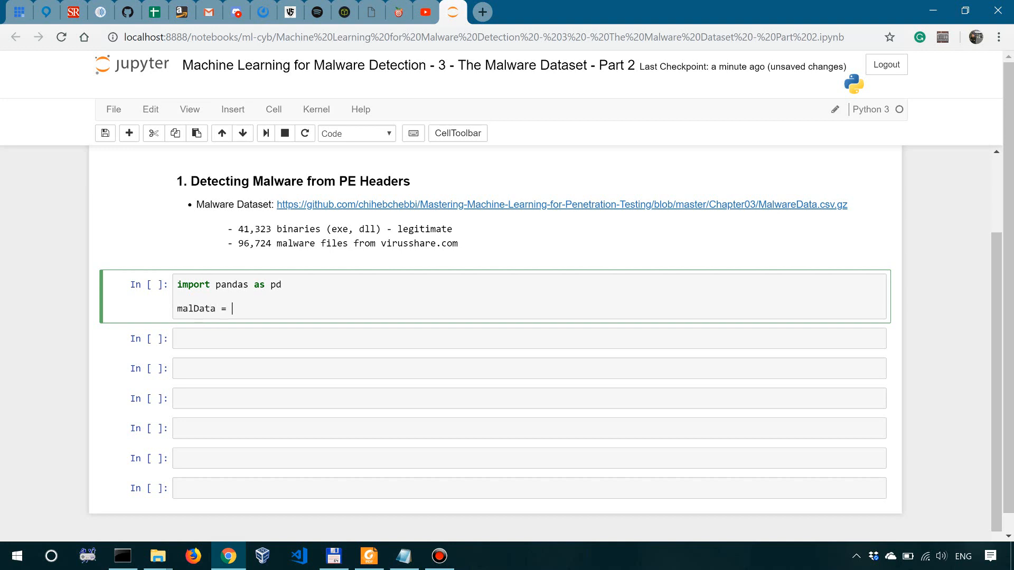
{"action": "type", "text": "pd."}
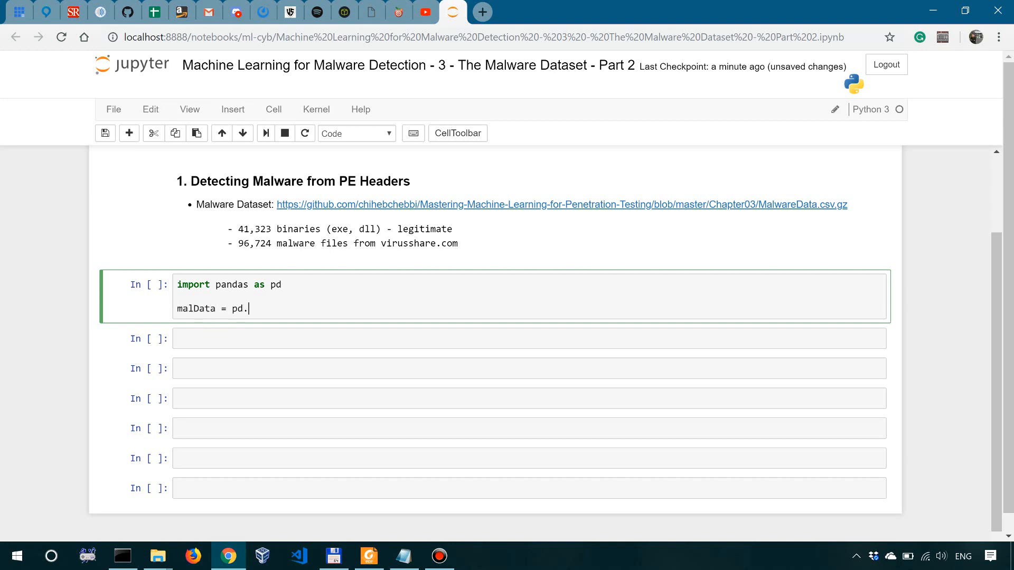
{"action": "type", "text": "rea"}
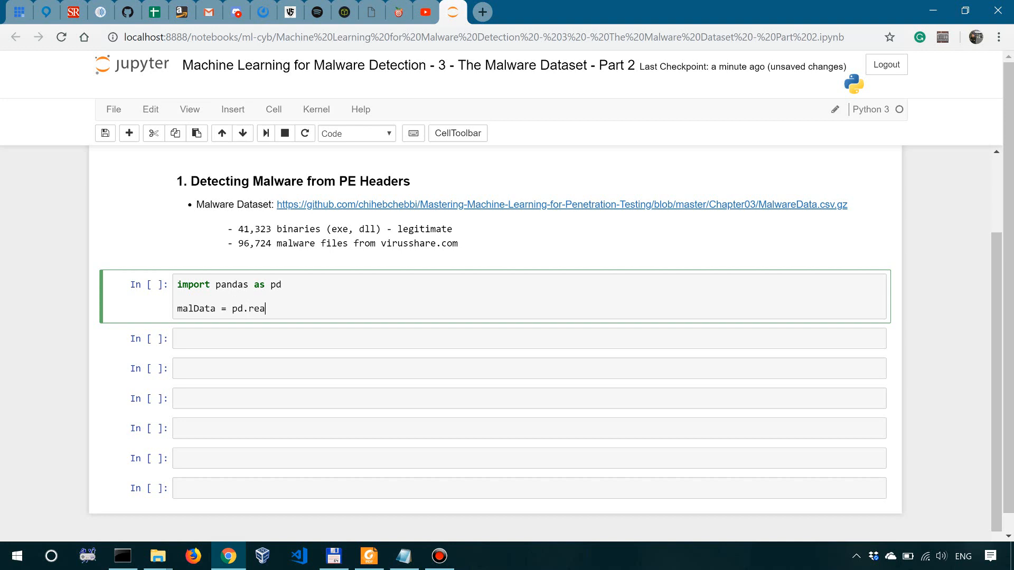
{"action": "type", "text": "d_csv(\"\")"}
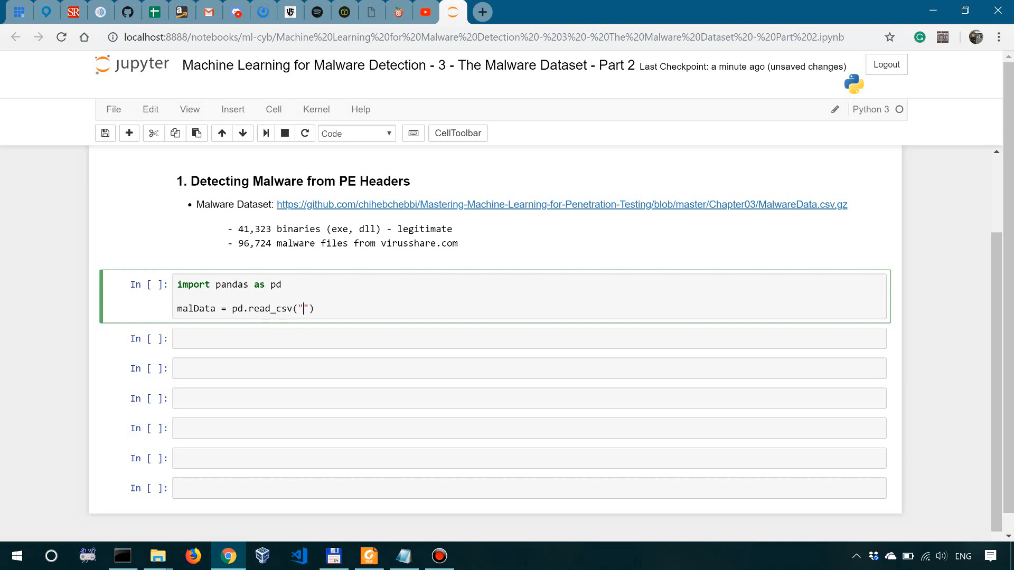
Fill in read_csv with "MalwareData.csv" and sep="|" for pipe-separated data.
{"action": "type", "text": "MalwareData.c"}
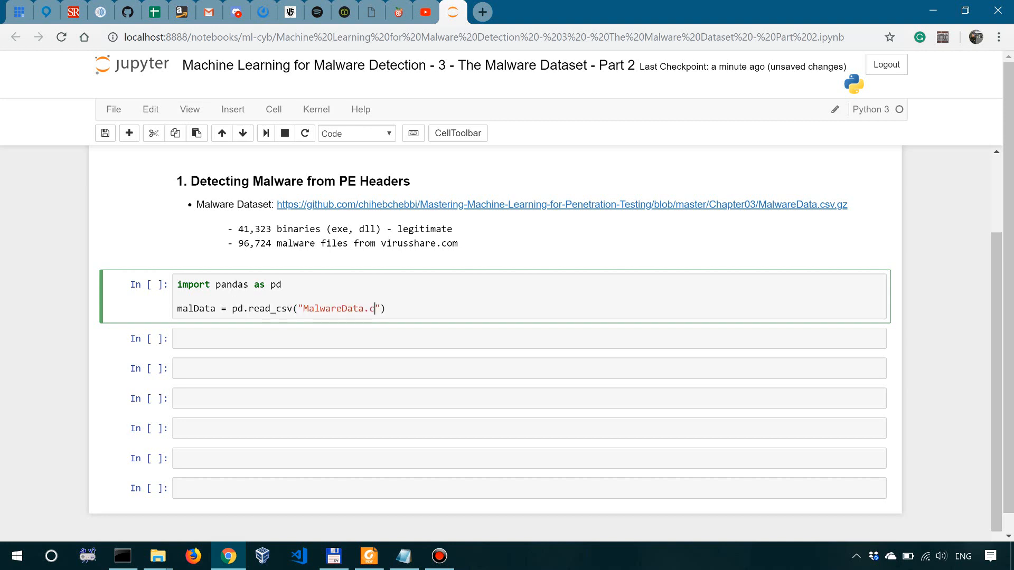
{"action": "type", "text": "sv\", sep"}
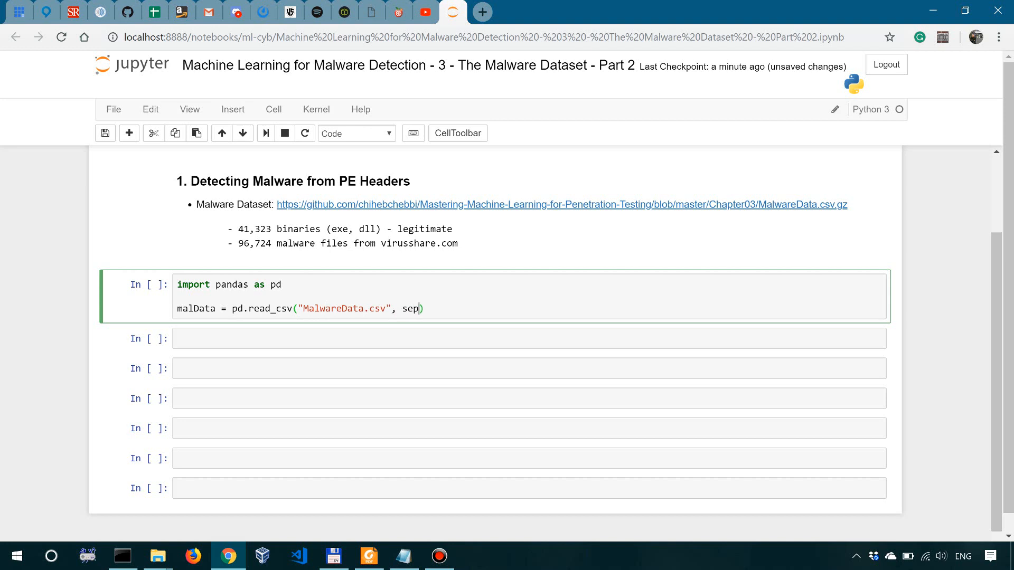
{"action": "type", "text": "=\"\")"}
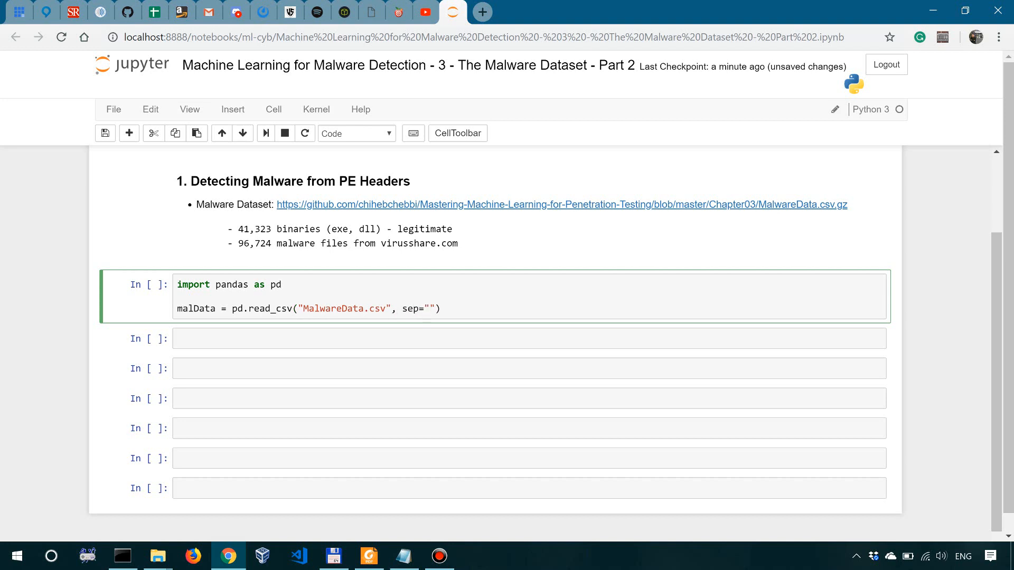
{"action": "type", "text": "|"}
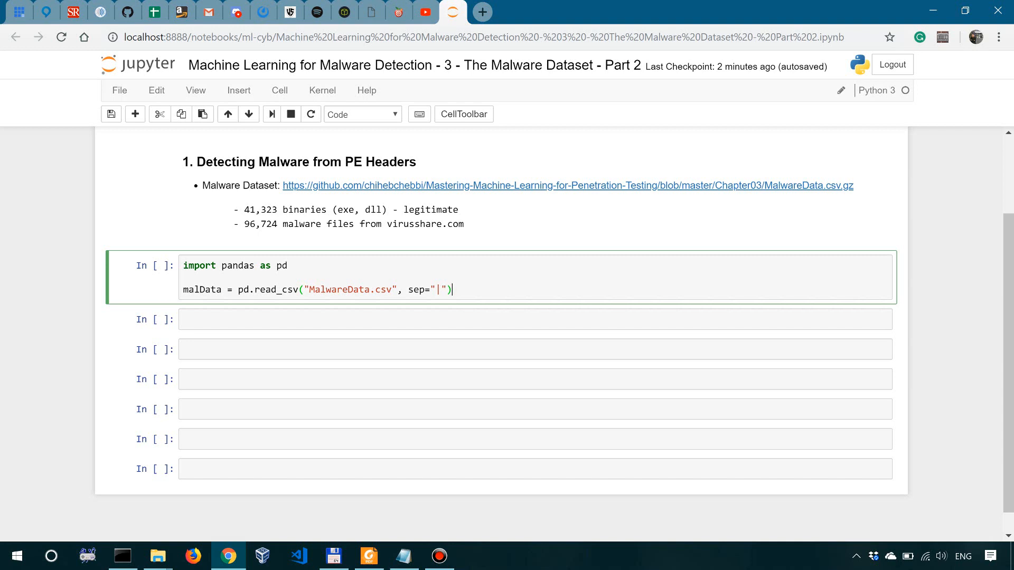
Add a line legit = malData[0:41323] slicing the first 41323 rows.
{"action": "key", "text": "enter"}
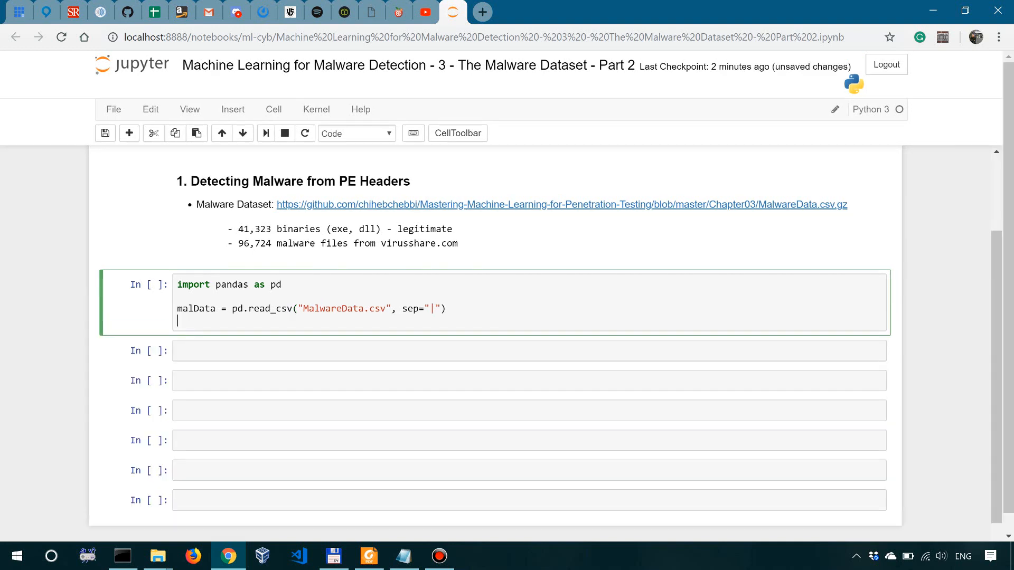
{"action": "type", "text": "legit ="}
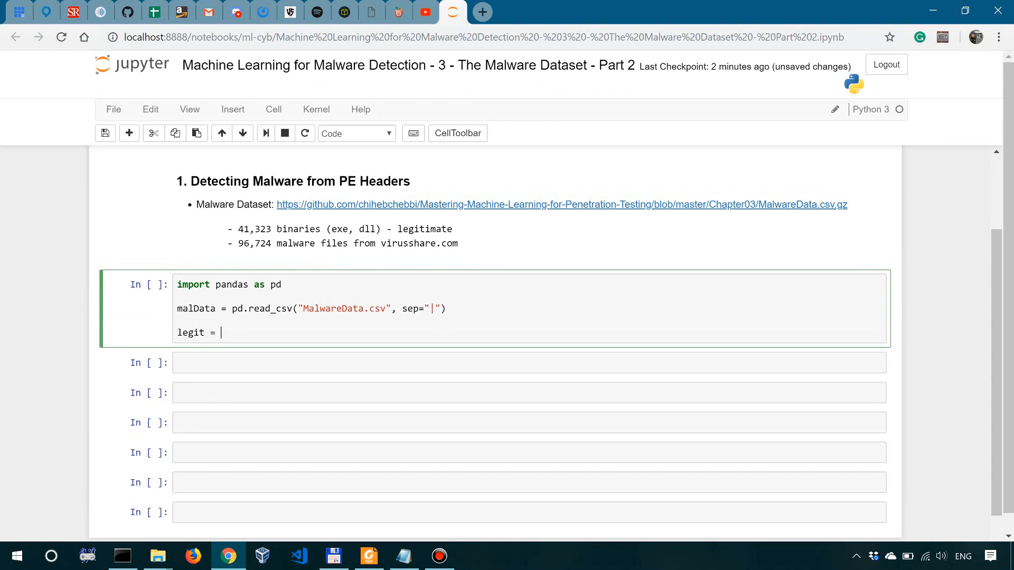
{"action": "type", "text": "malDat"}
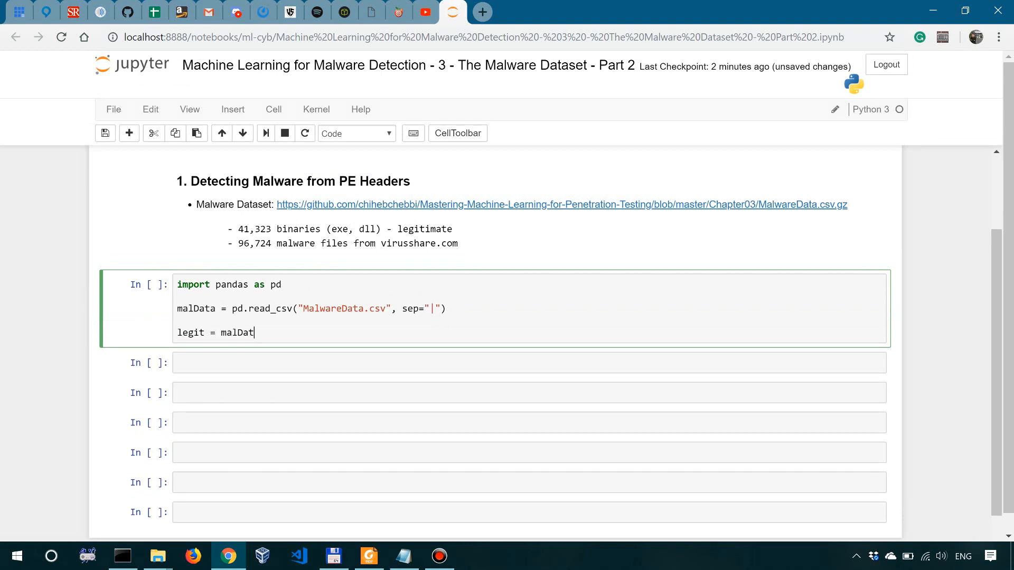
{"action": "type", "text": "a[0"}
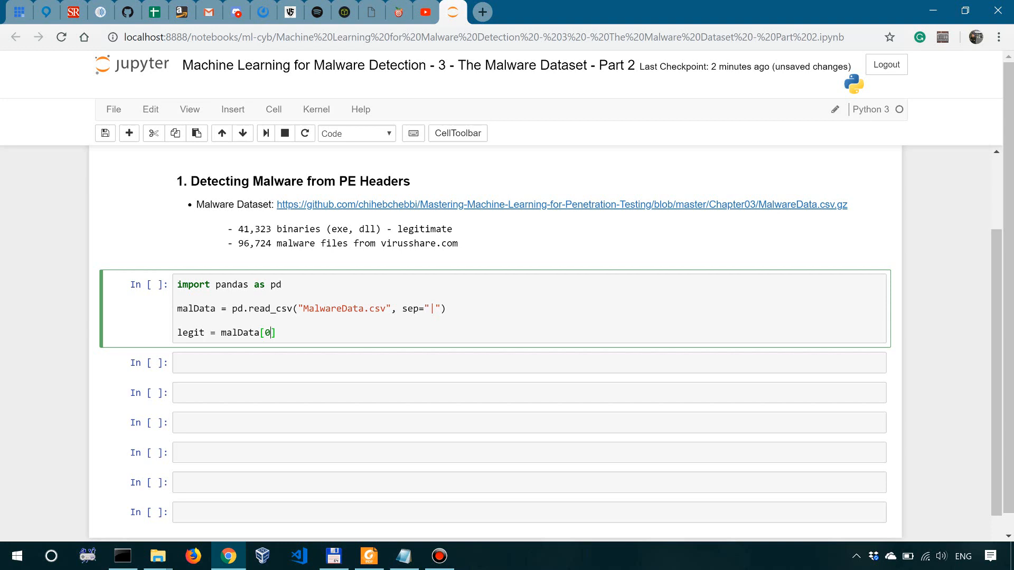
{"action": "type", "text": ":41"}
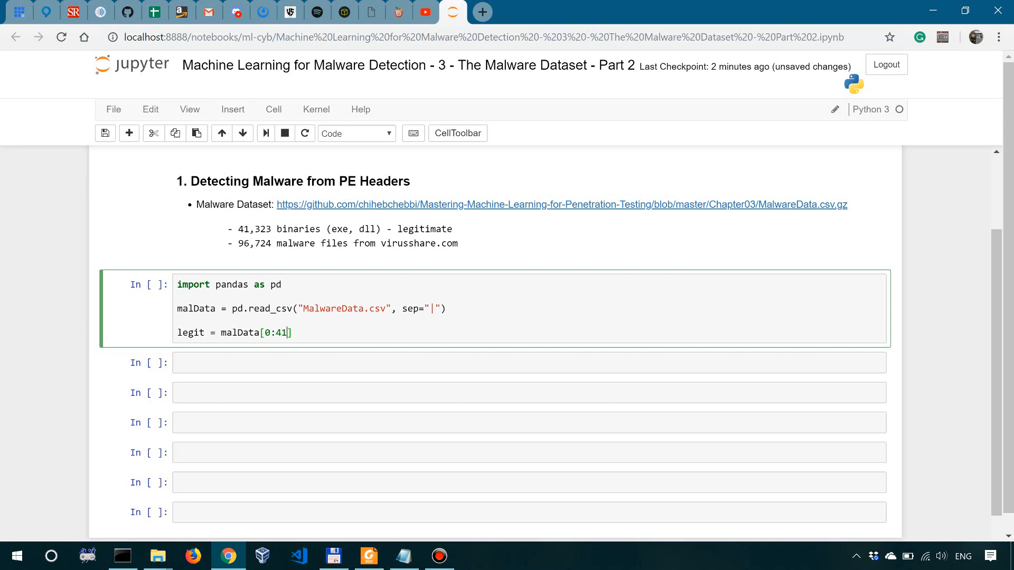
{"action": "type", "text": "323"}
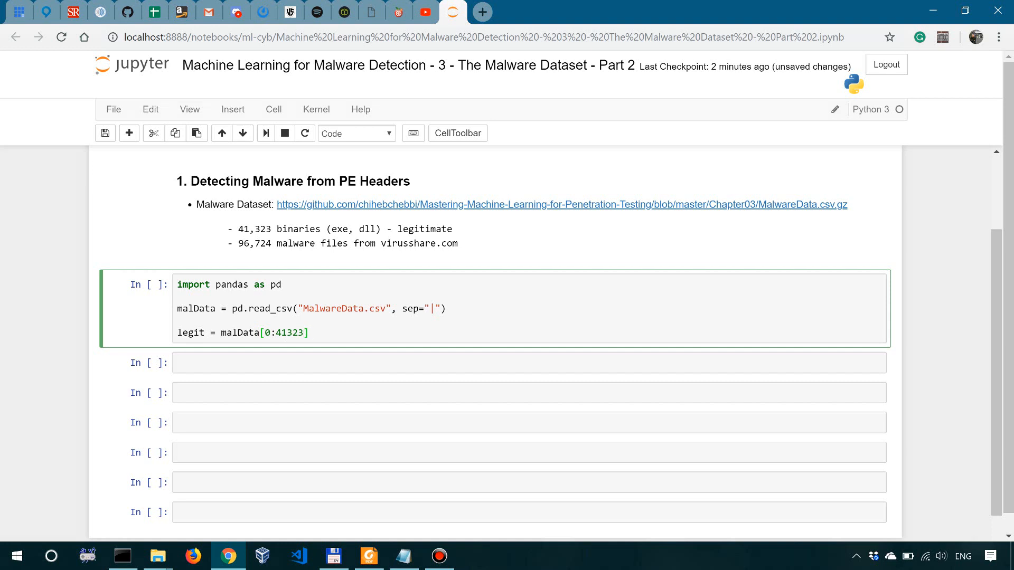
Chain .drop(["legitimate"], axis=1) onto the legit slice.
{"action": "type", "text": "."}
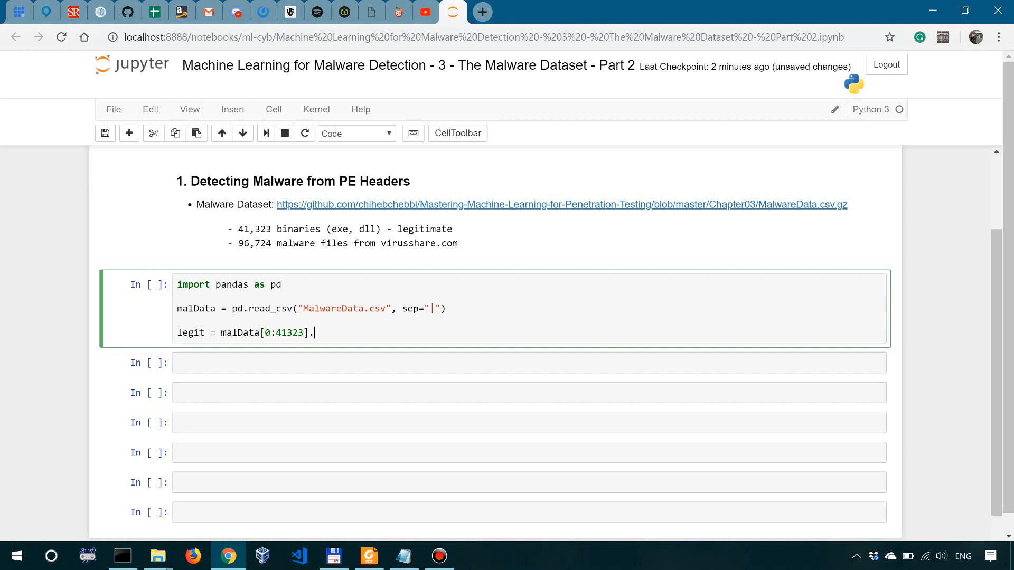
{"action": "type", "text": "drop"}
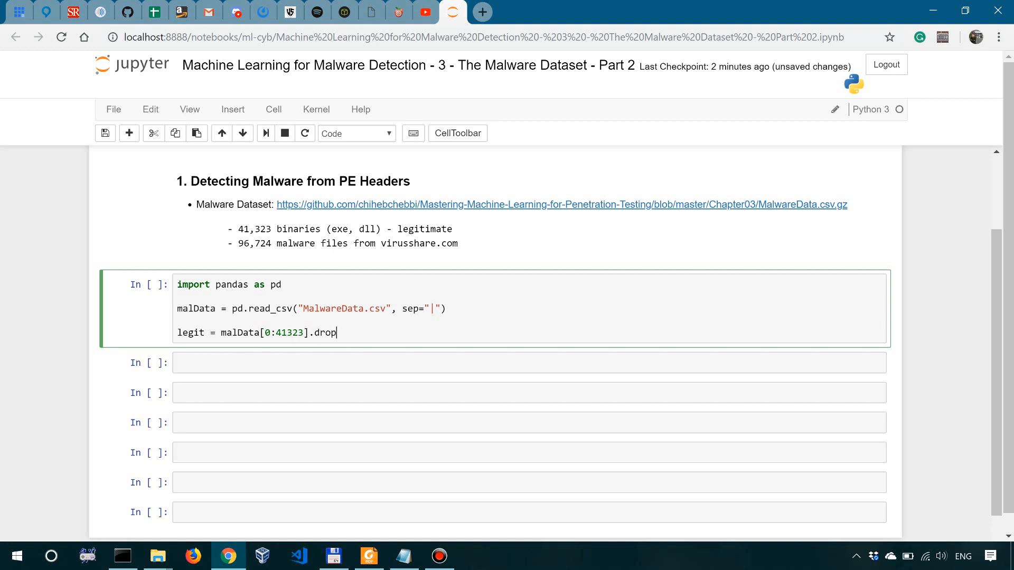
{"action": "type", "text": "(\"\")"}
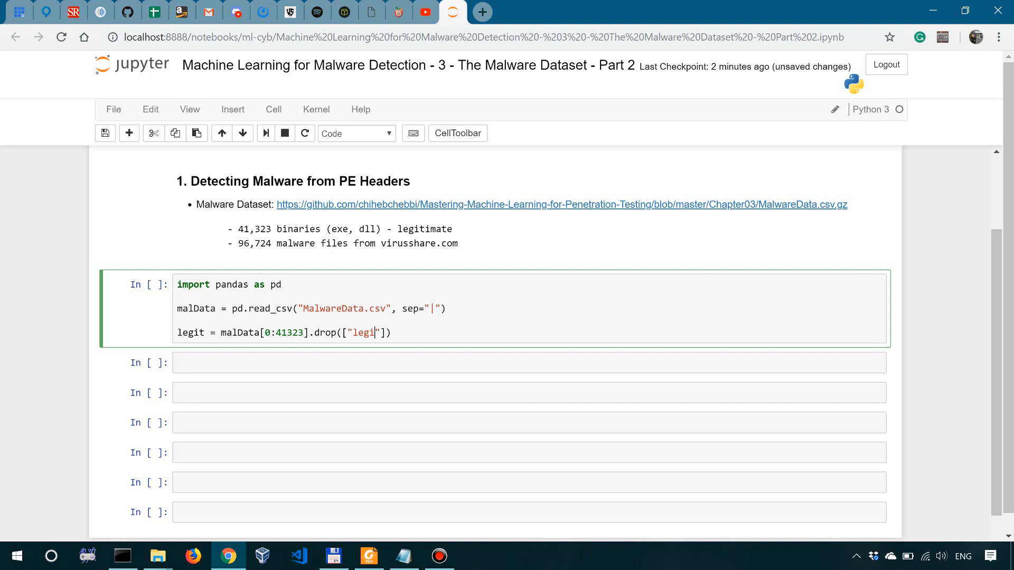
{"action": "type", "text": "timate"}
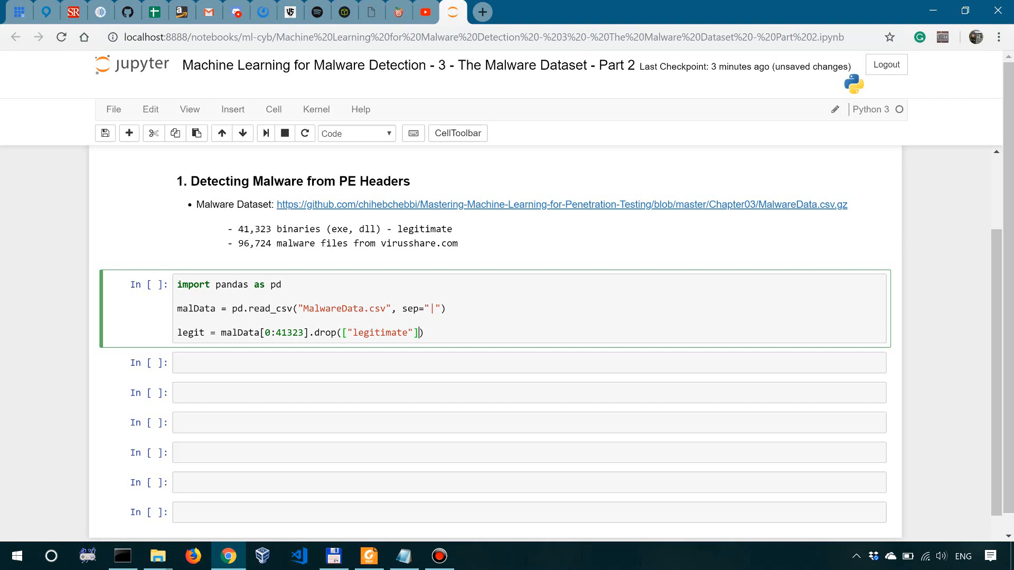
{"action": "type", "text": ", axis="}
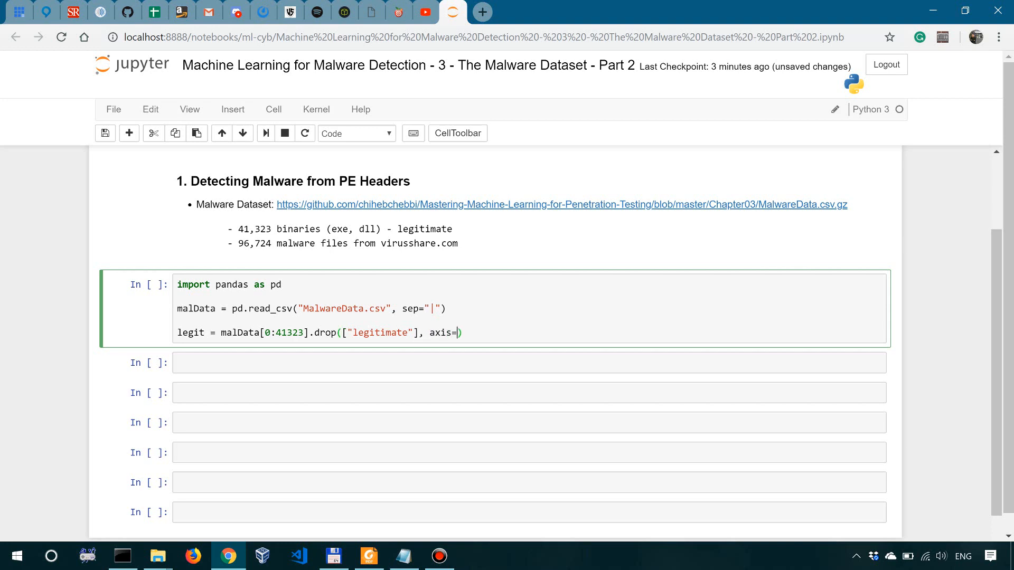
{"action": "type", "text": "1"}
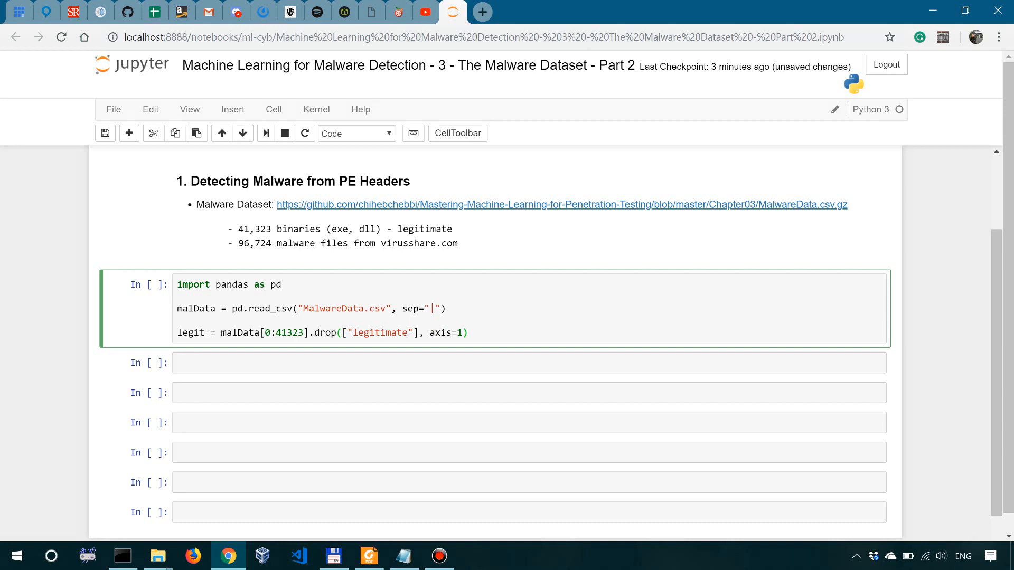
{"action": "left_click", "coordinate": [467, 333]}
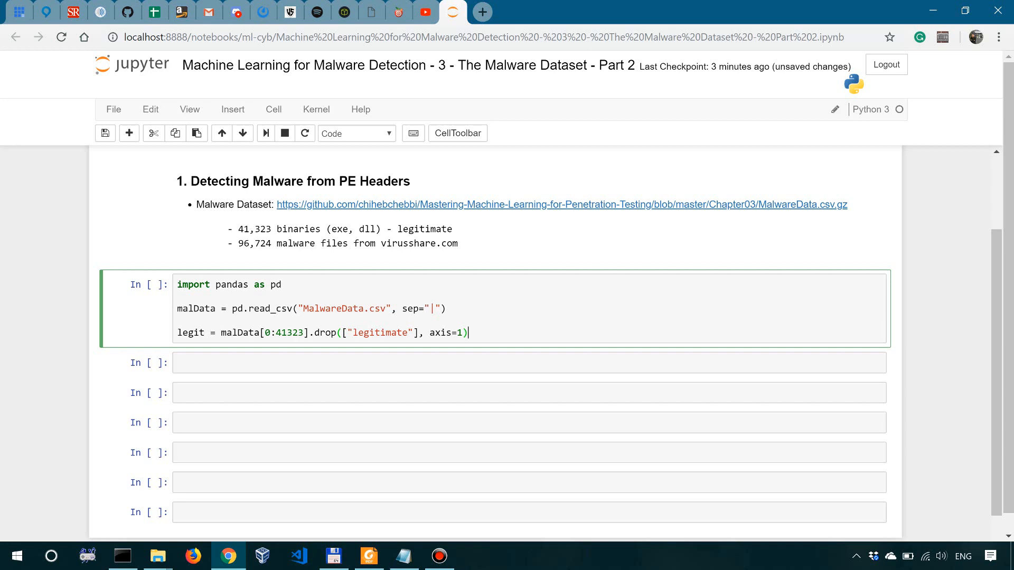
Write mal = malData[41323::].drop(["legitimate"], axis=1) for the remaining rows.
{"action": "type", "text": "mal ="}
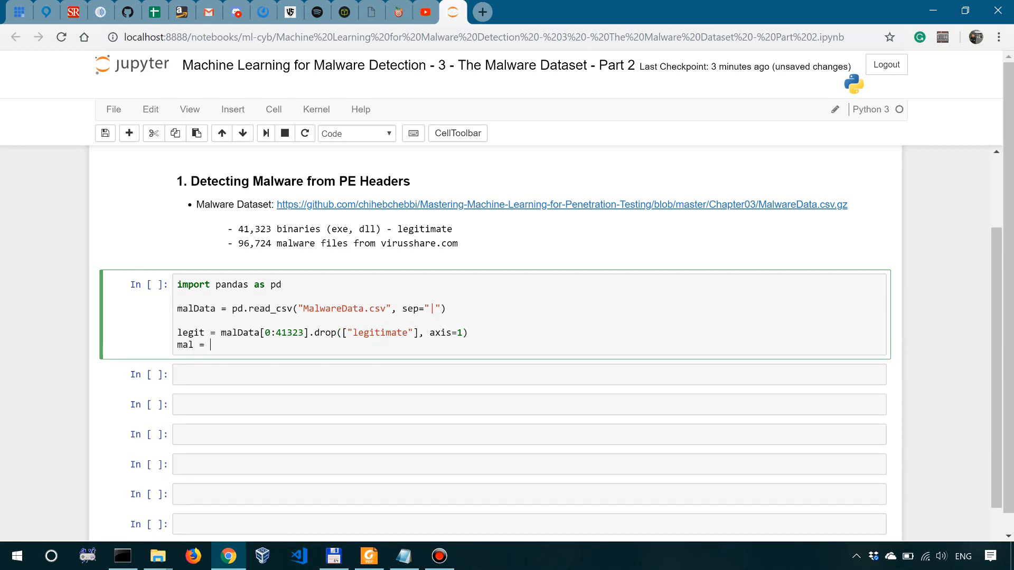
{"action": "type", "text": "malData[]"}
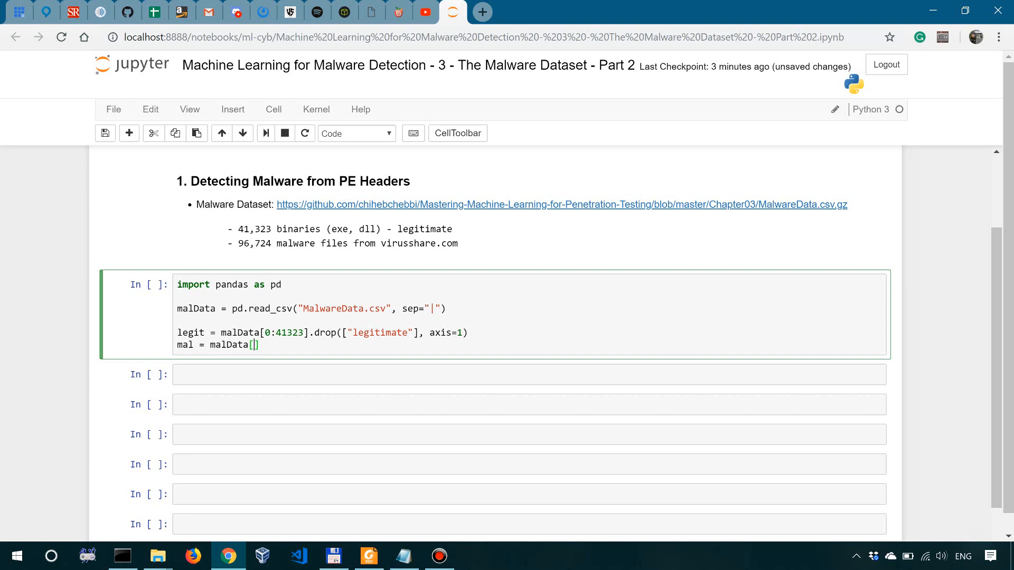
{"action": "type", "text": "41"}
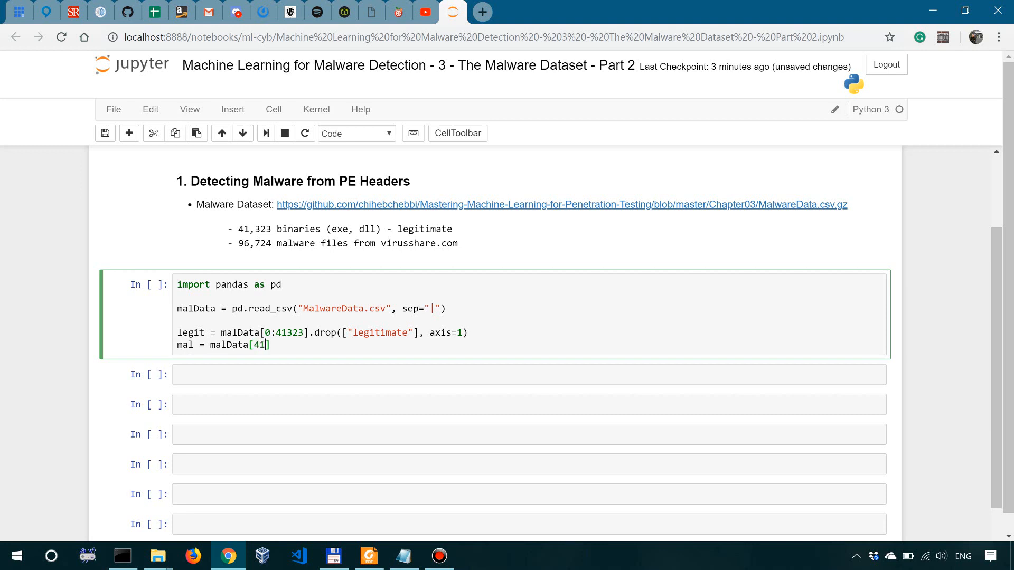
{"action": "type", "text": "323::"}
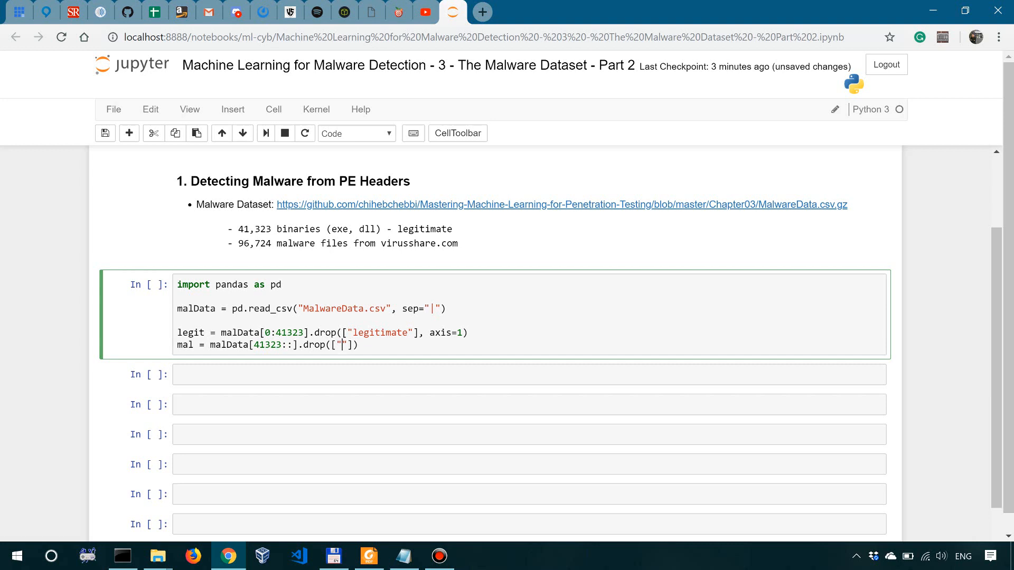
{"action": "type", "text": "legitimate"}
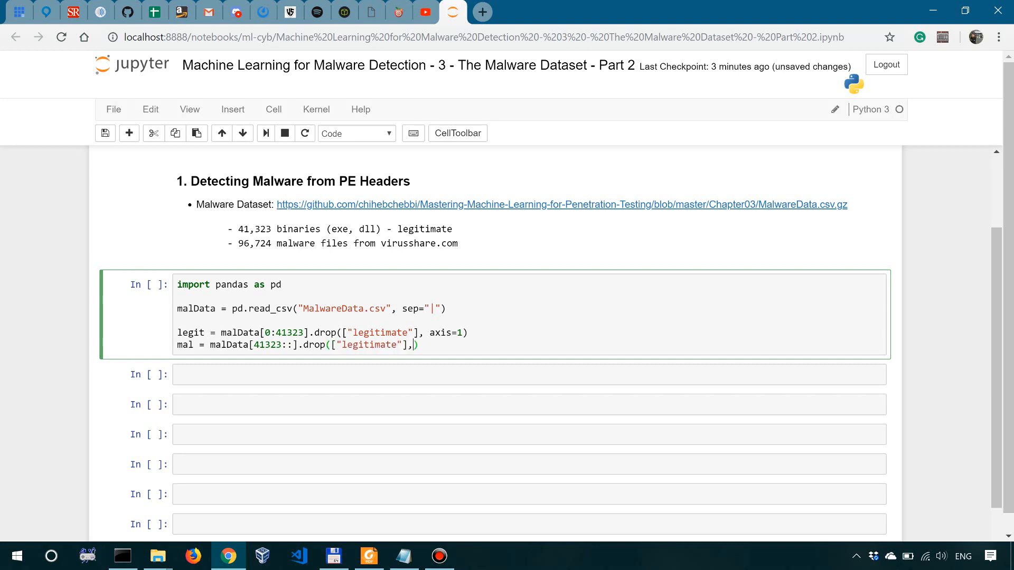
{"action": "type", "text": "axis=1"}
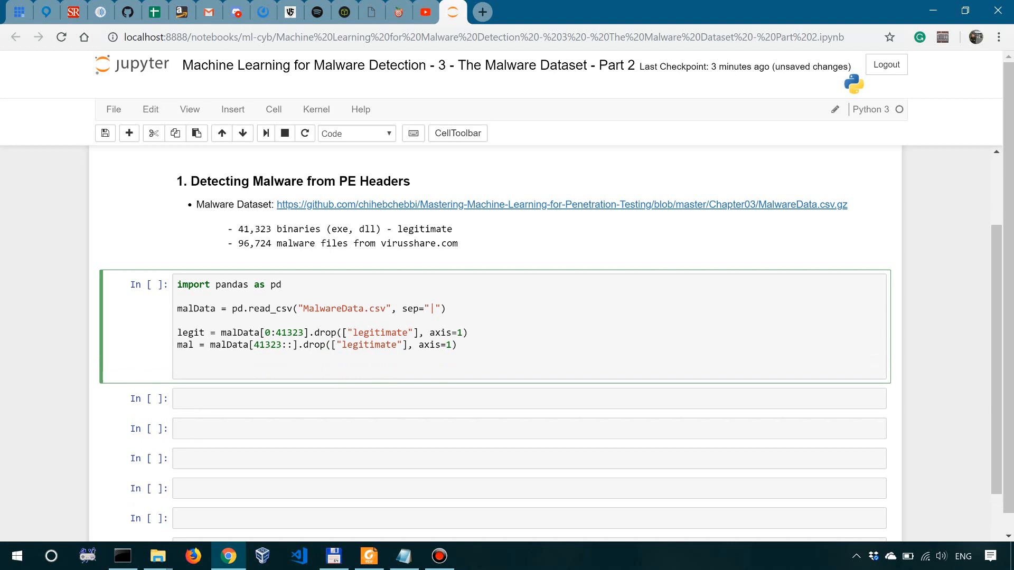
Print "The shape of the legit dataset is: %s samples, %s features" with legit.shape[0] and legit.shape[1].
{"action": "type", "text": "print"}
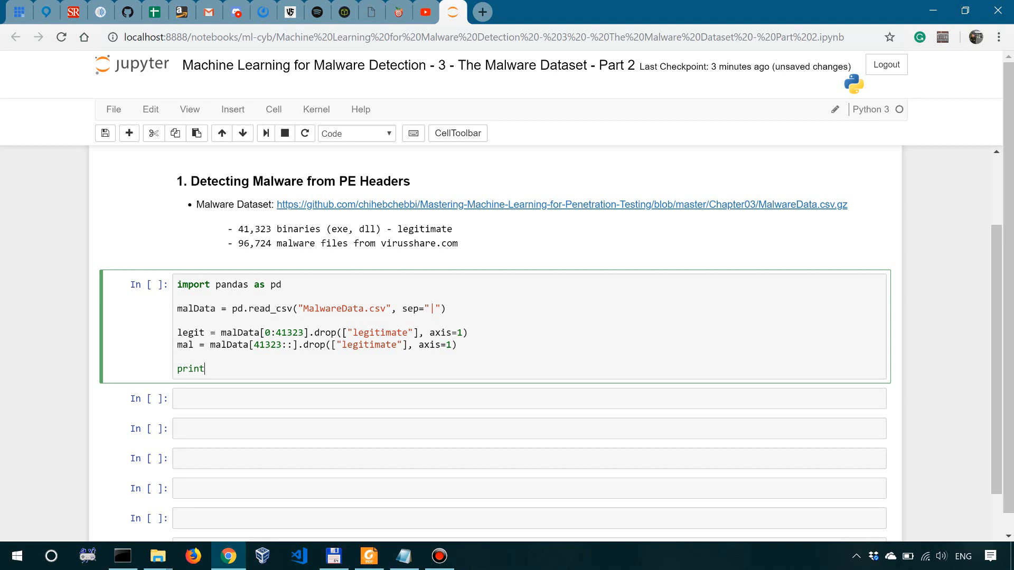
{"action": "type", "text": "()"}
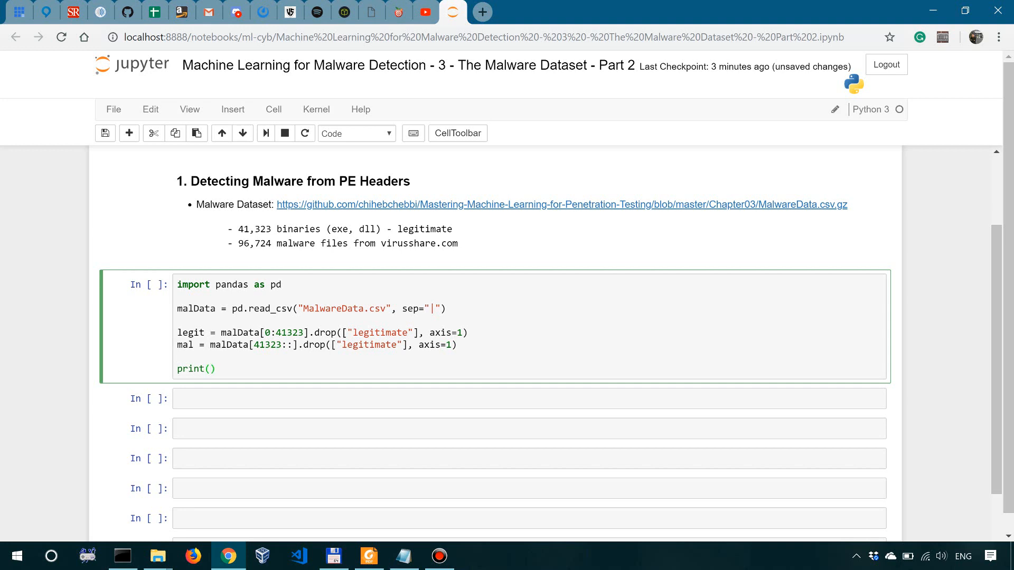
{"action": "type", "text": "\"The shape \""}
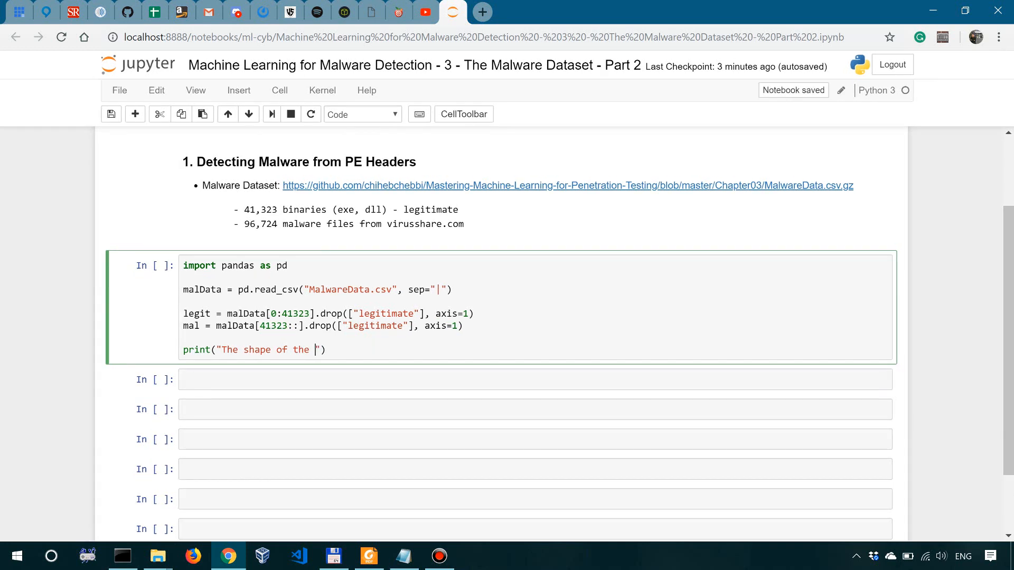
{"action": "type", "text": "legit"}
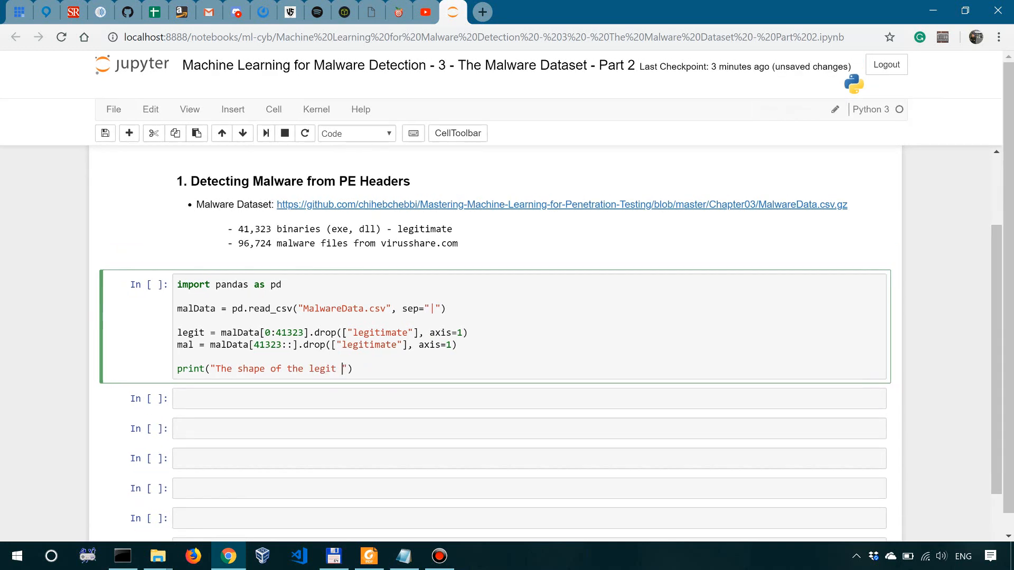
{"action": "type", "text": "dataset"}
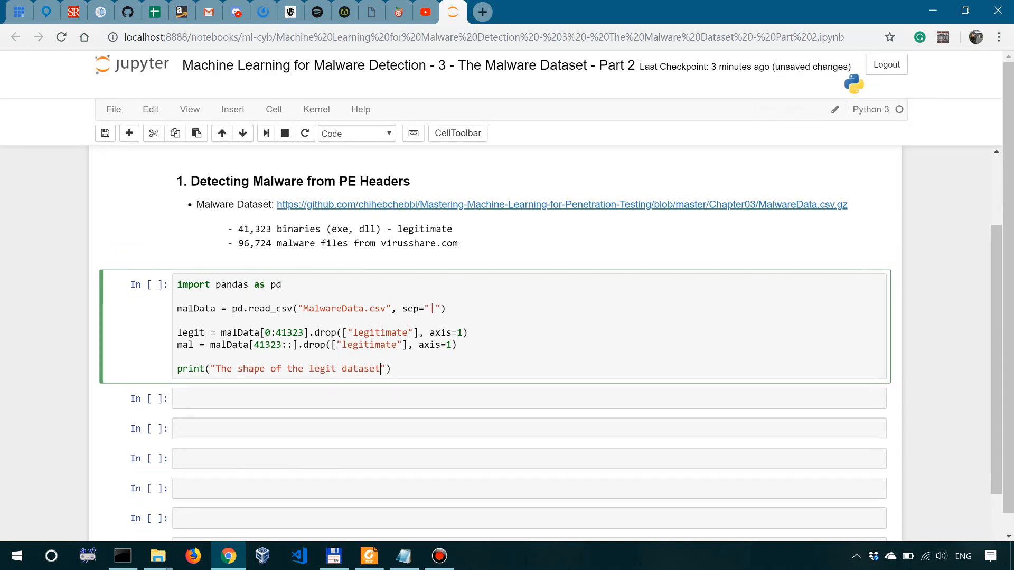
{"action": "type", "text": "is: %"}
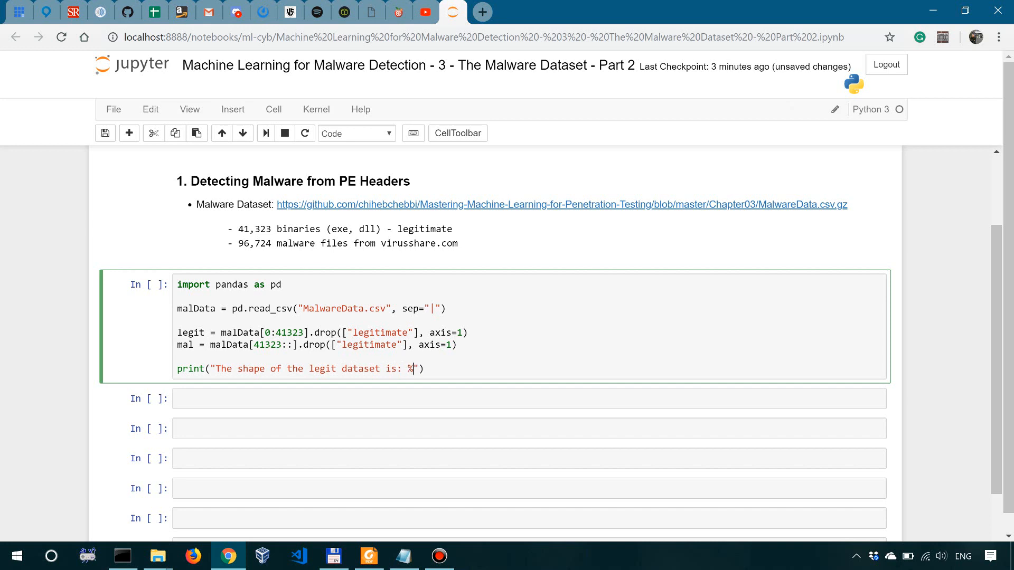
{"action": "type", "text": "s samples, %s"}
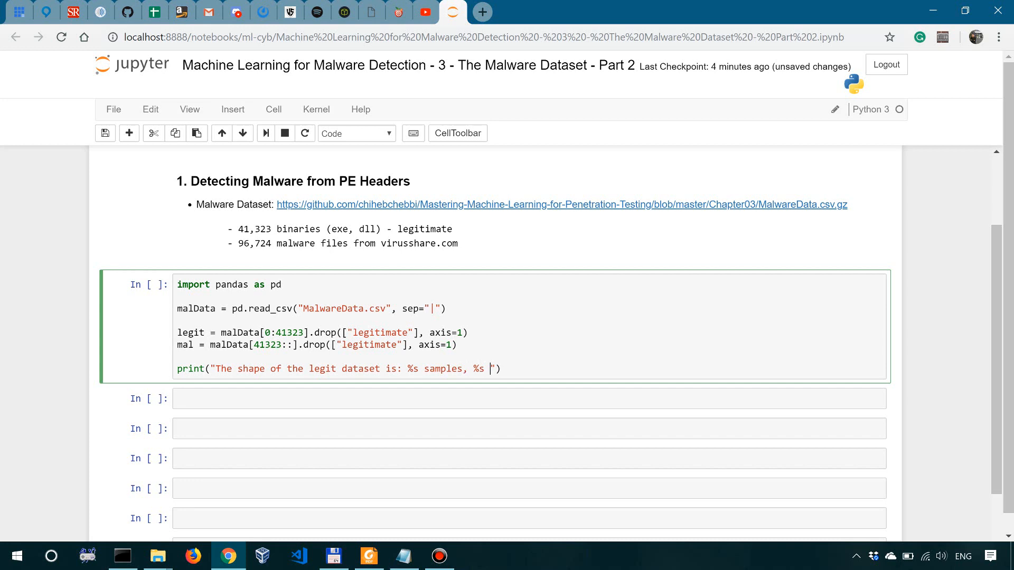
{"action": "type", "text": "features\"%"}
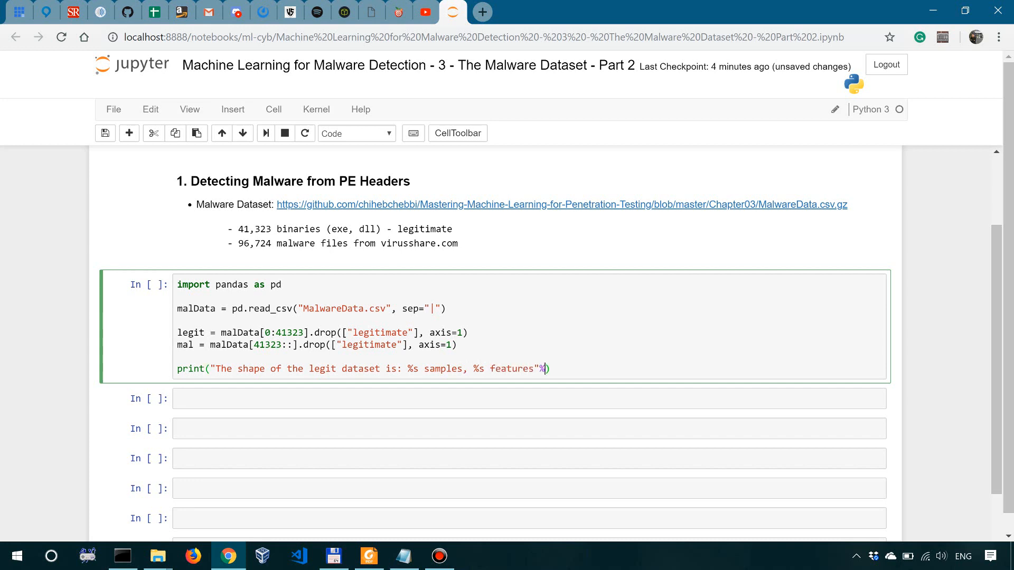
{"action": "type", "text": "(legit."}
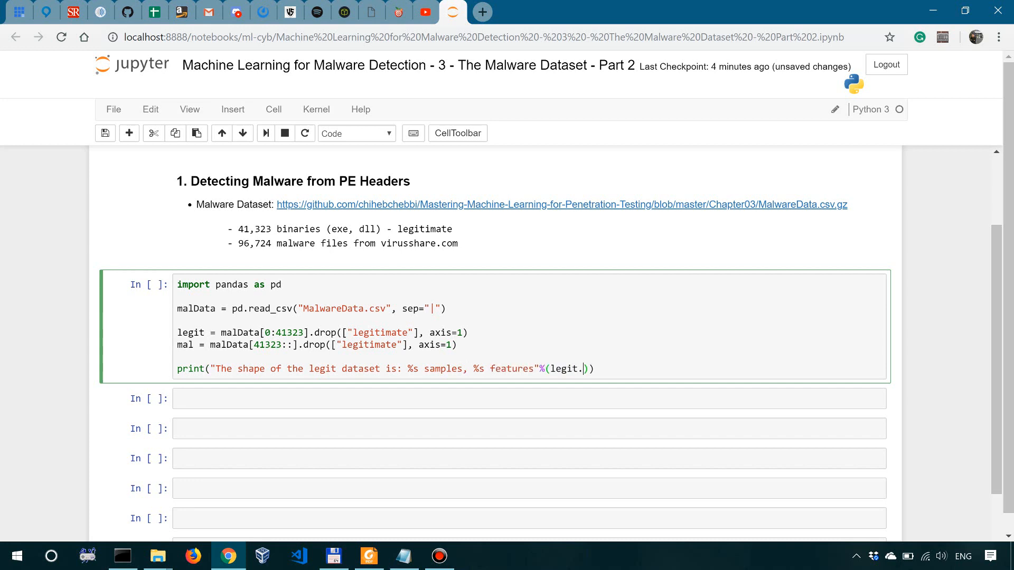
{"action": "type", "text": "shape[0]"}
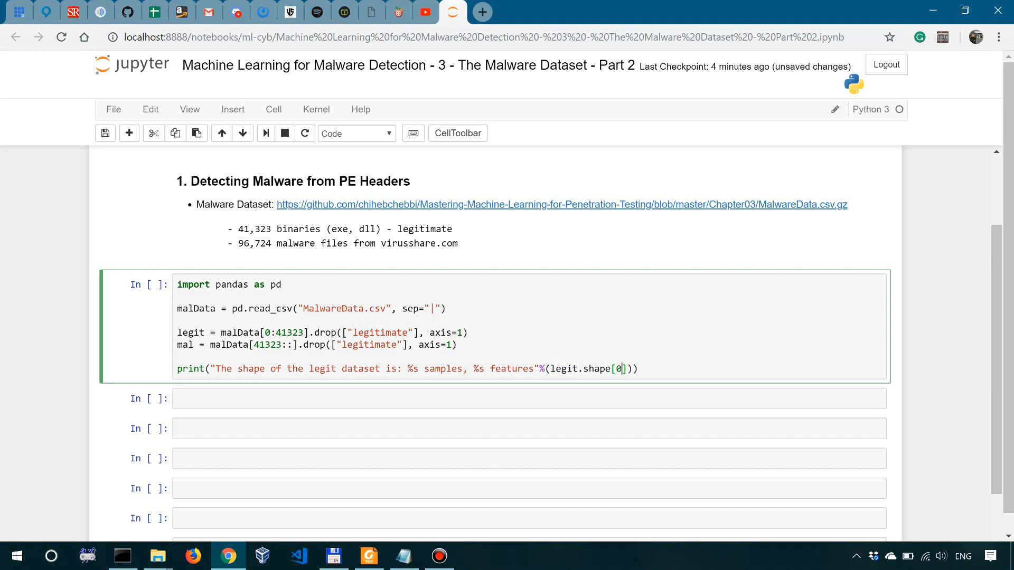
{"action": "type", "text": ",legi"}
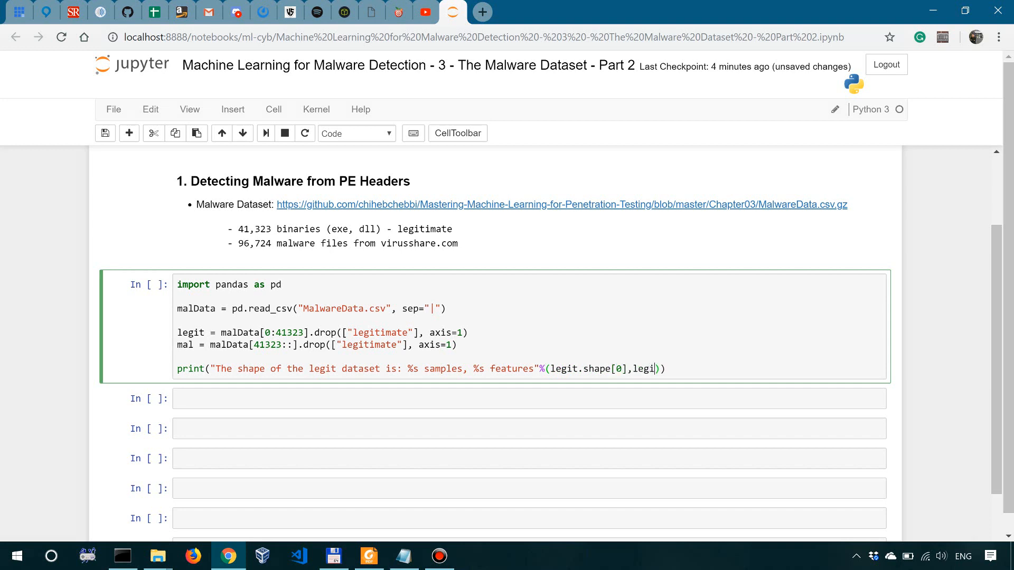
{"action": "type", "text": "t.shape[1]"}
{"action": "type", "text": "print("}
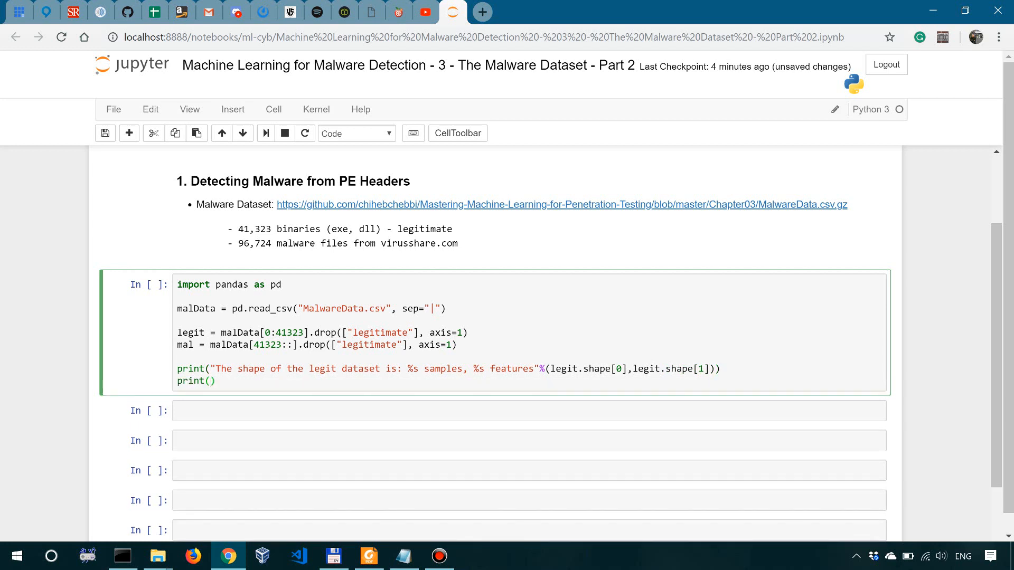
Print the same message for the malware dataset using mal.shape[0] and mal.shape[1].
{"action": "type", "text": "\"The \""}
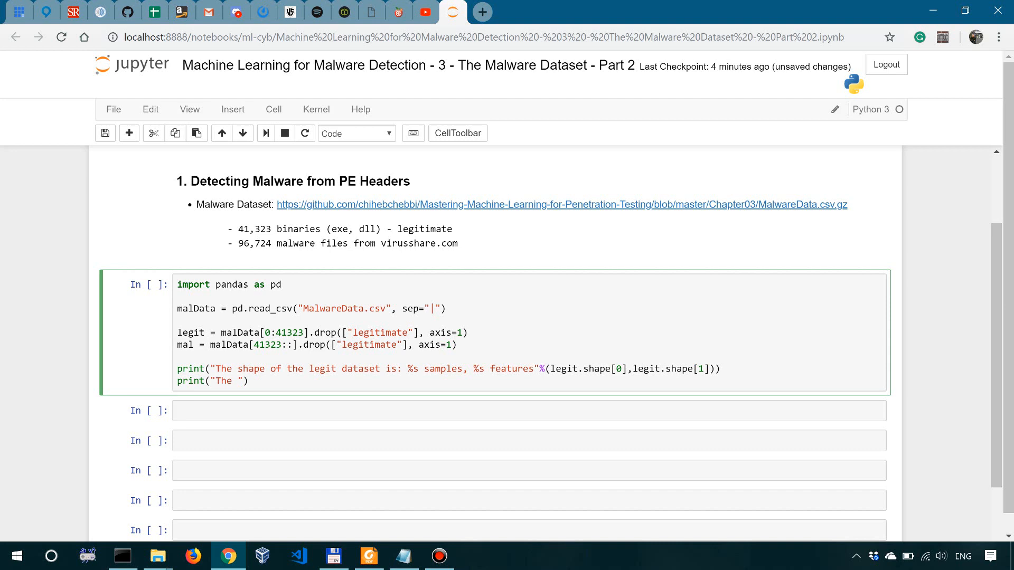
{"action": "type", "text": "shape of the ma"}
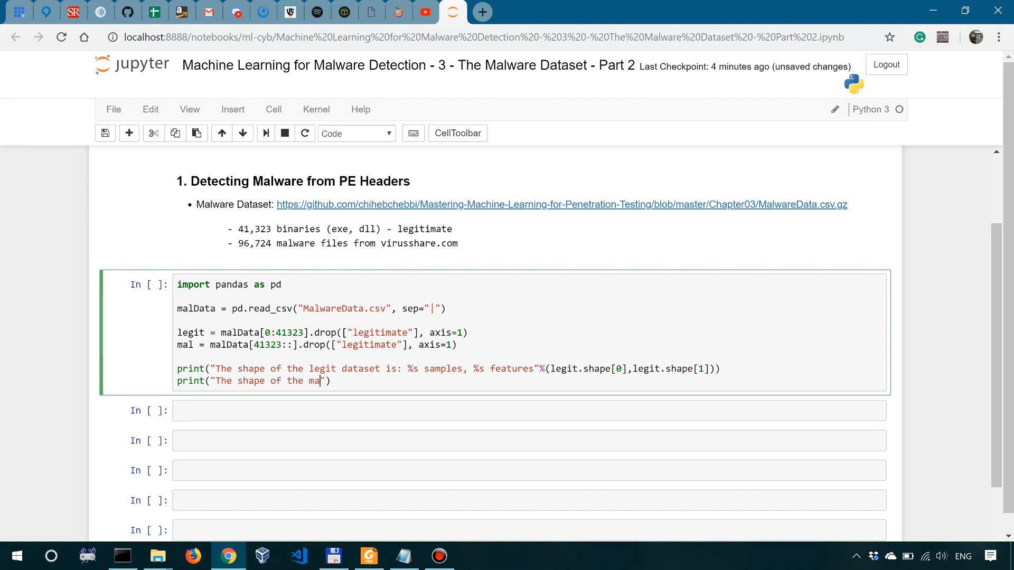
{"action": "type", "text": "lware dataset is"}
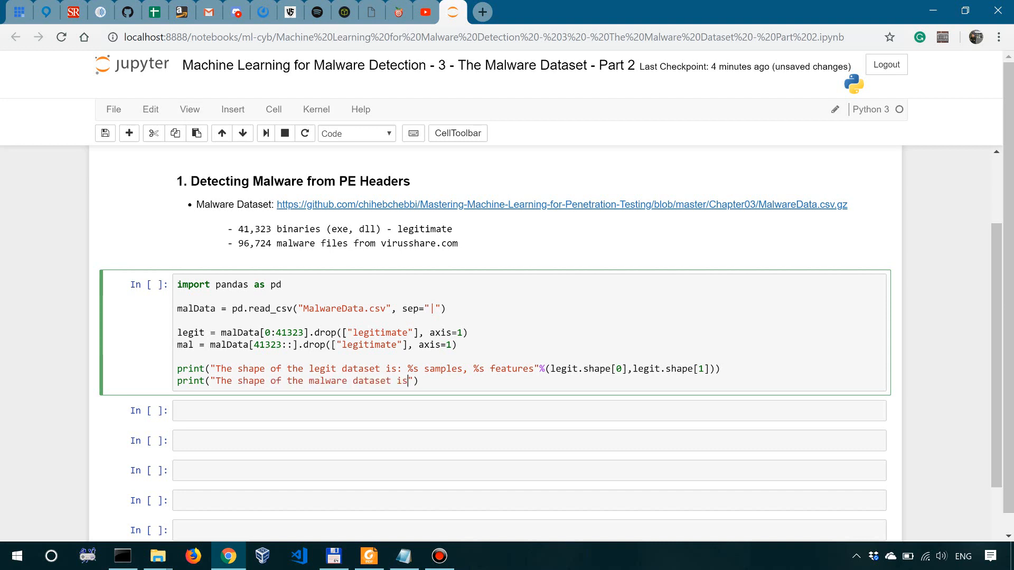
{"action": "type", "text": ":"}
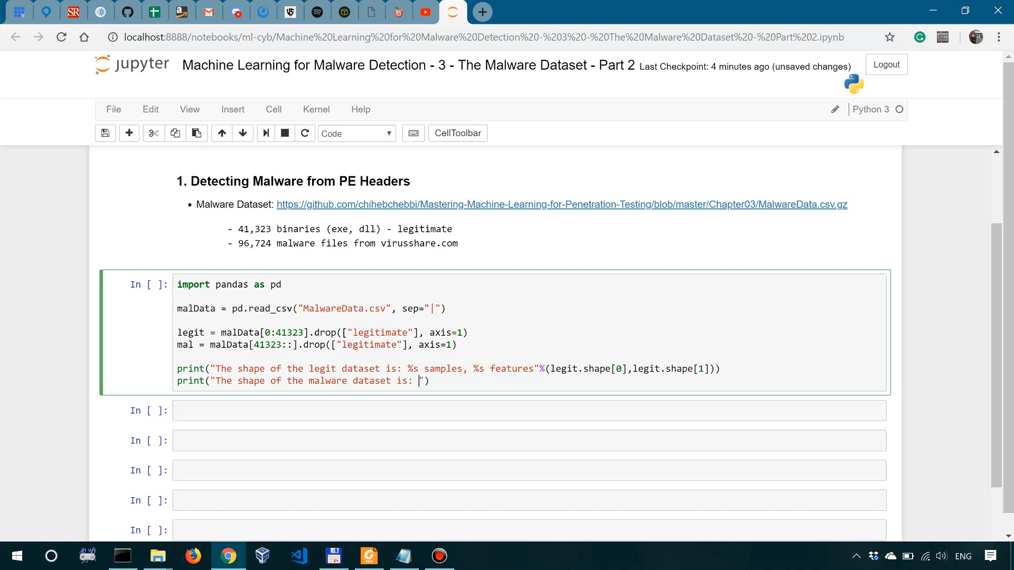
{"action": "type", "text": "%s samples,"}
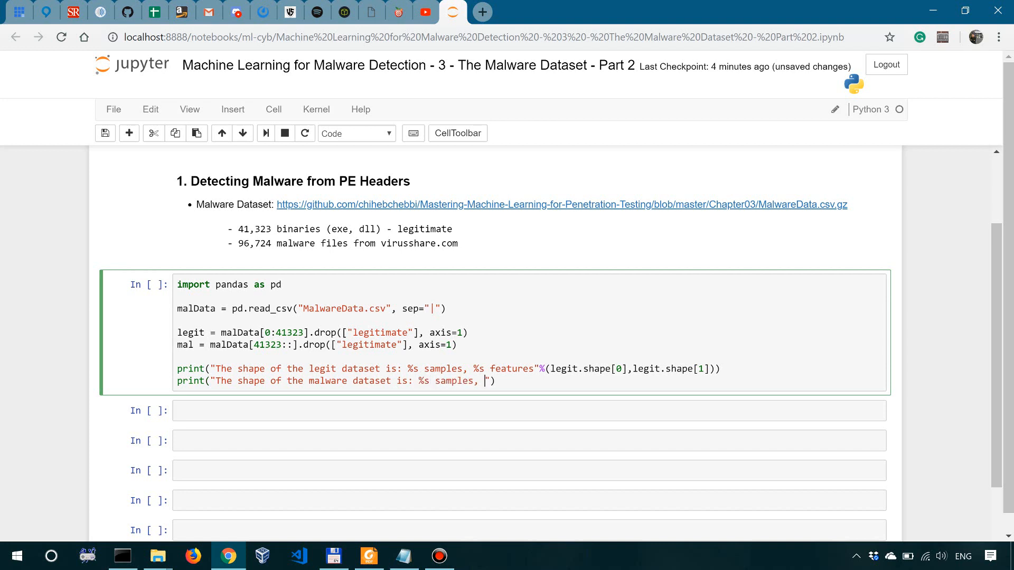
{"action": "type", "text": "%s"}
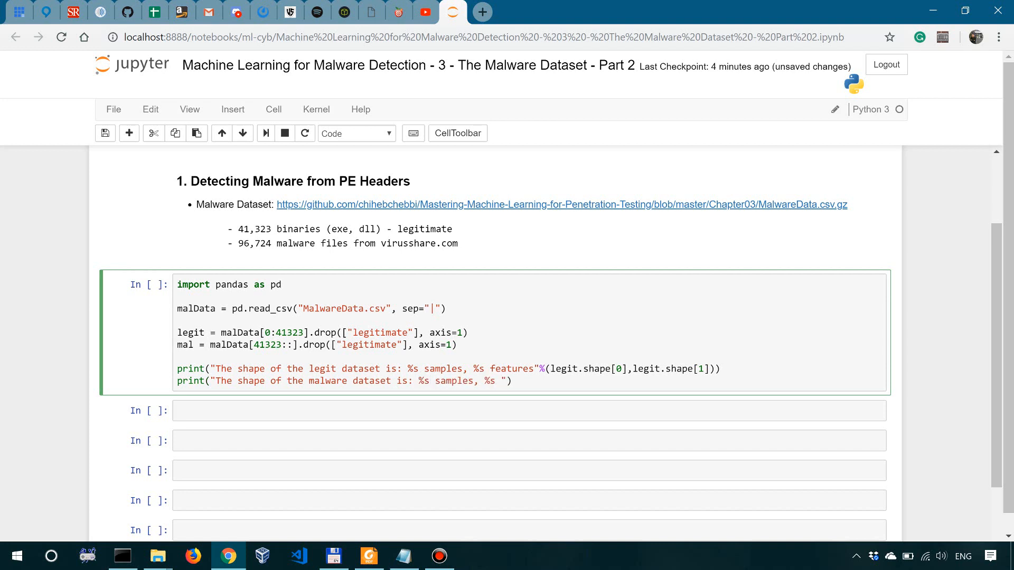
{"action": "type", "text": "features\"%"}
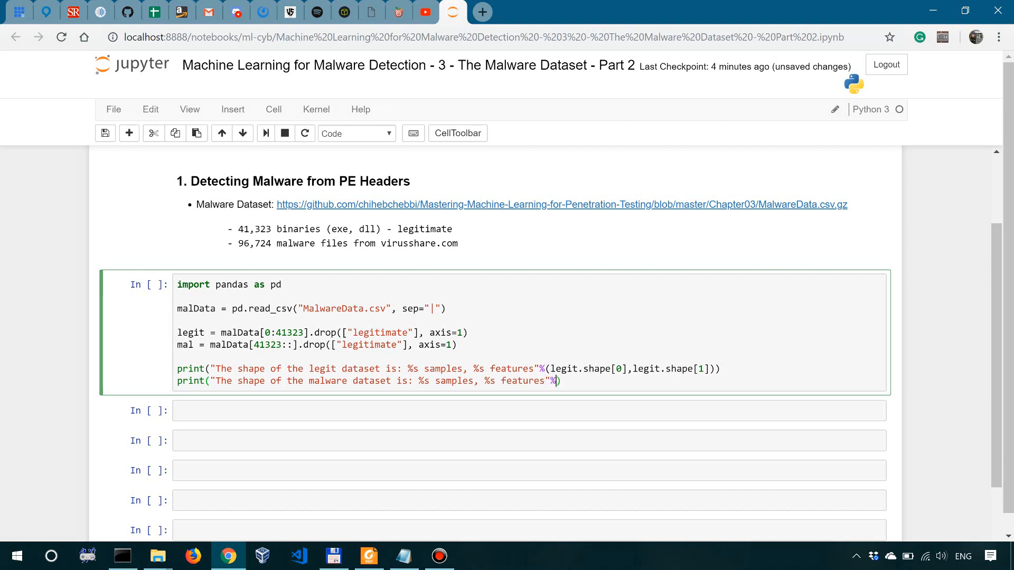
{"action": "type", "text": "(legit.sh"}
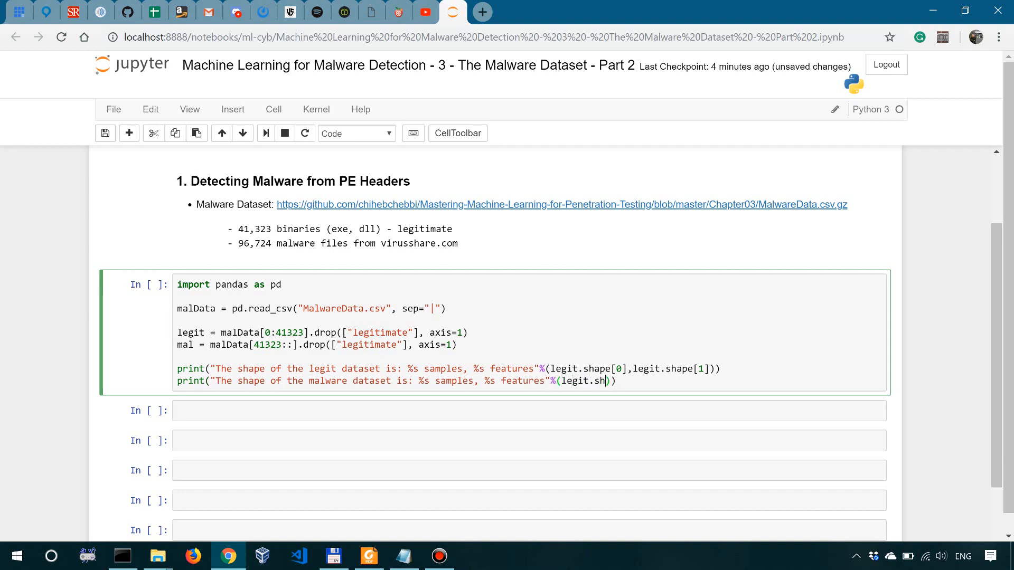
{"action": "type", "text": "ape[0]"}
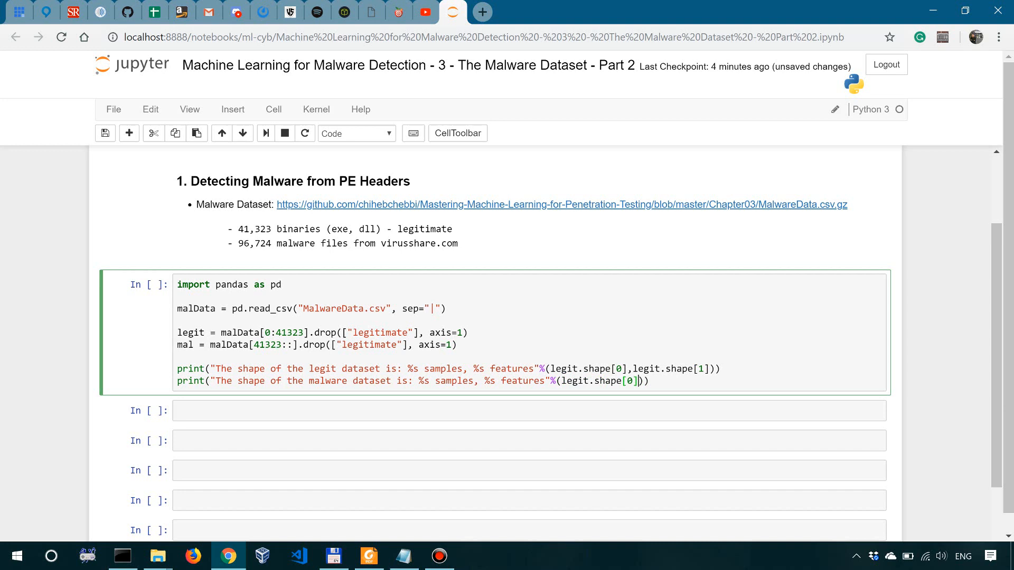
{"action": "type", "text": ",leg"}
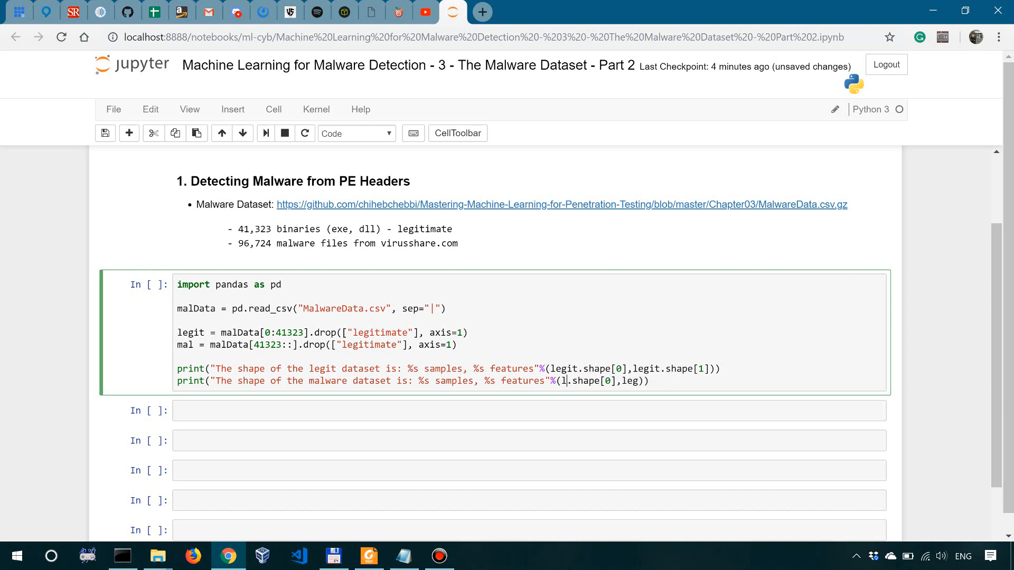
{"action": "type", "text": "mal.shape[0]"}
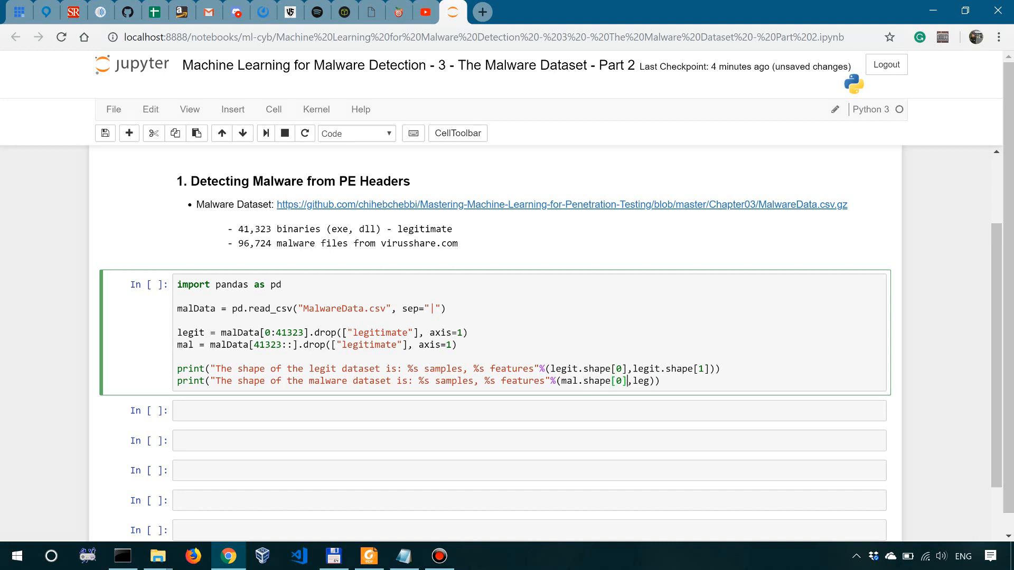
{"action": "type", "text": "mal"}
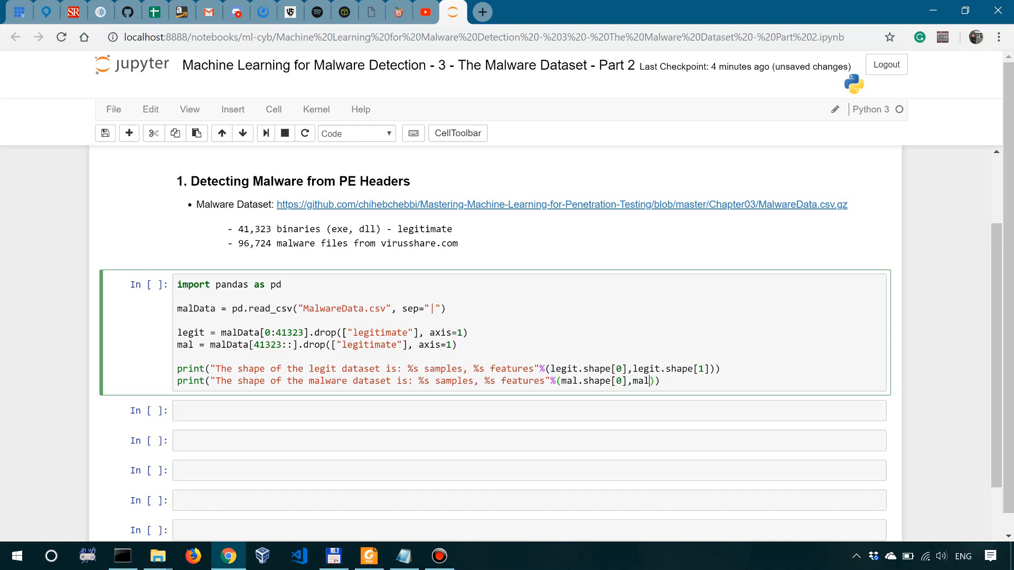
{"action": "type", "text": ".shape[1]"}
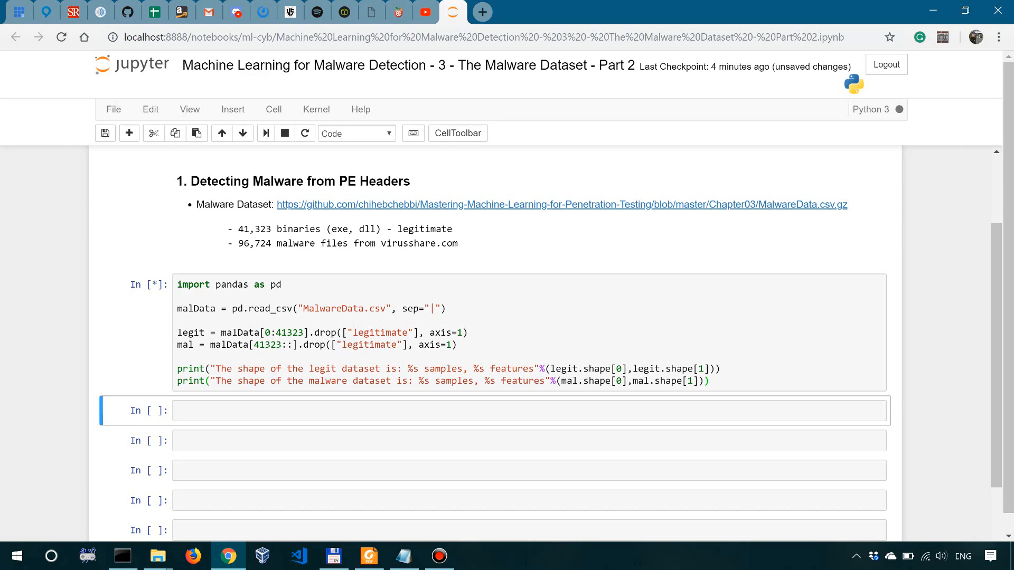
Review the output of 41323 legit and 96724 malware samples with 56 features, then move to the next cell.
{"action": "scroll", "scroll_direction": "down", "scroll_amount": 3}
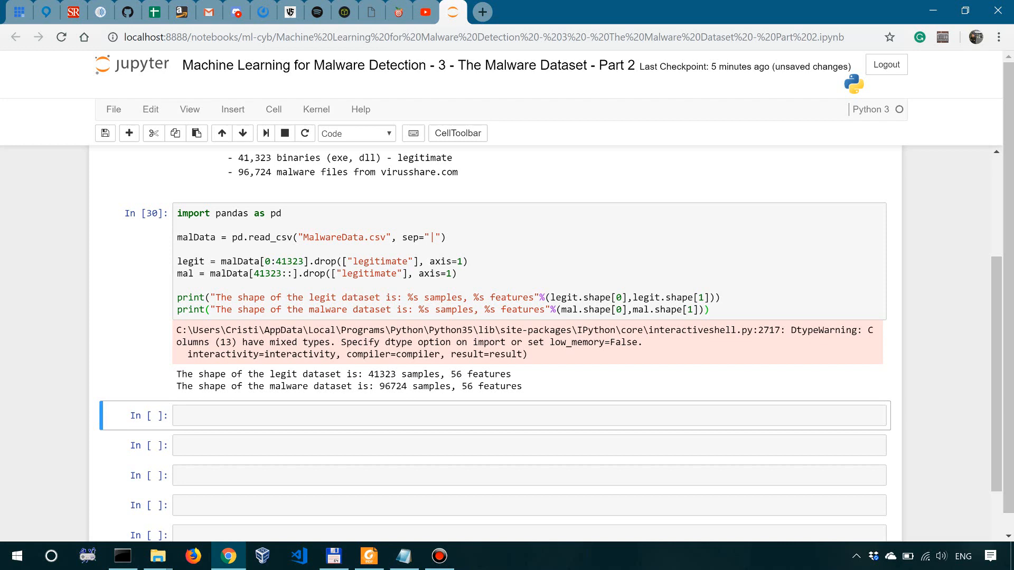
{"action": "left_click_drag", "start_coordinate": [329, 355], "coordinate": [528, 355]}
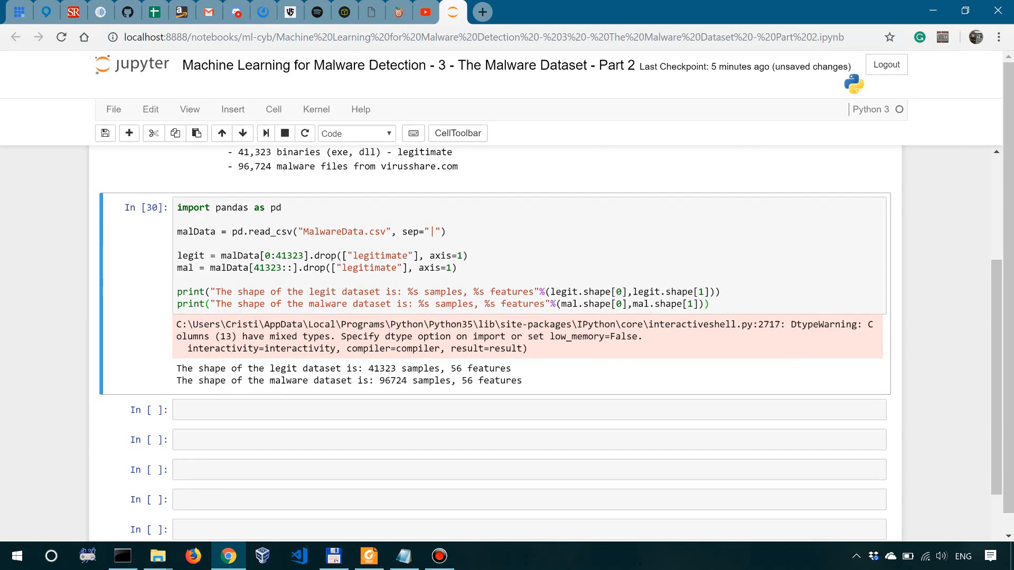
{"action": "scroll", "scroll_direction": "down", "scroll_amount": 3}
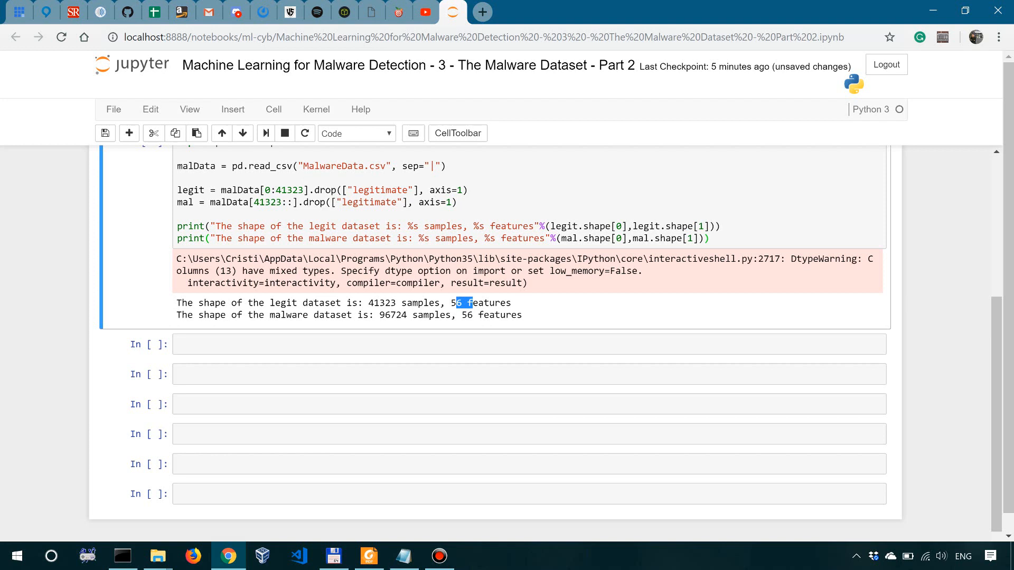
{"action": "left_click", "coordinate": [530, 344]}
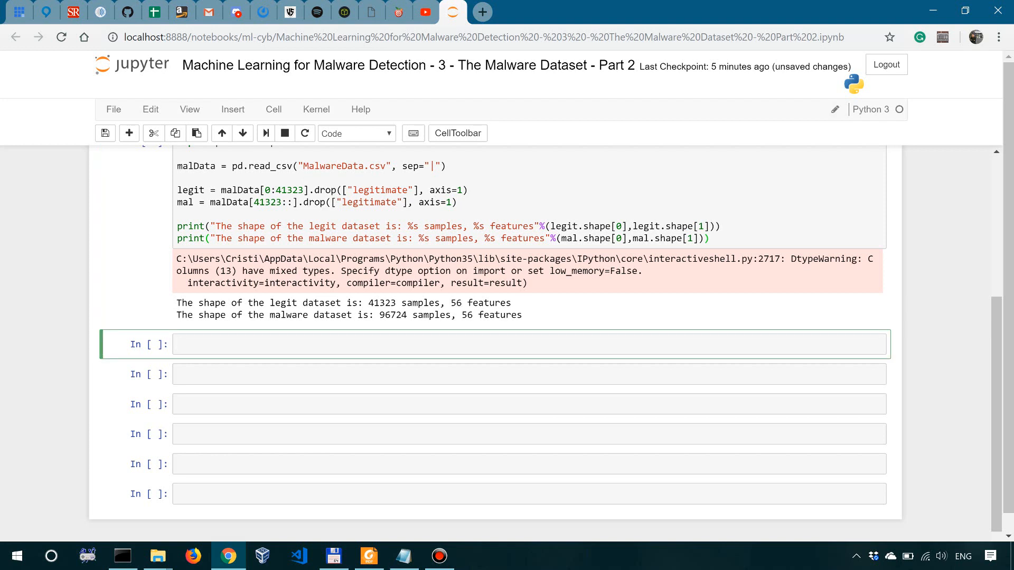
Run print(malData.columns) to list all 57 column names.
{"action": "type", "text": "print"}
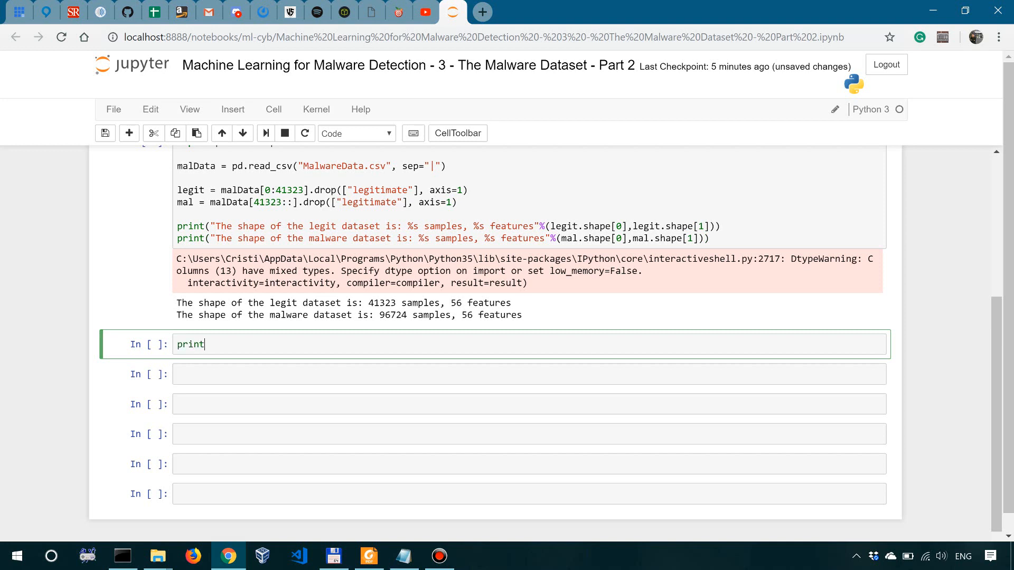
{"action": "type", "text": "(mal)"}
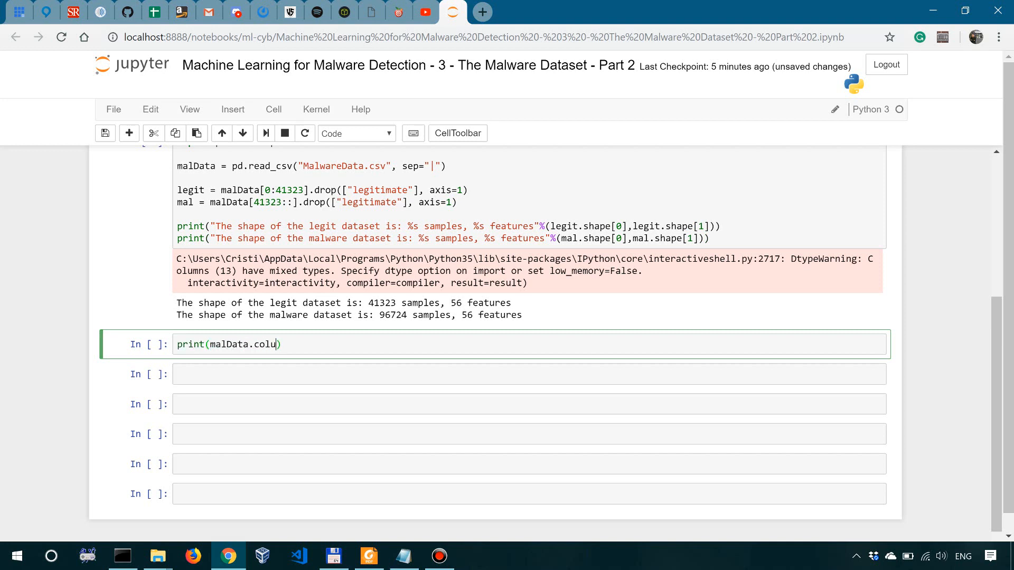
{"action": "type", "text": "mns"}
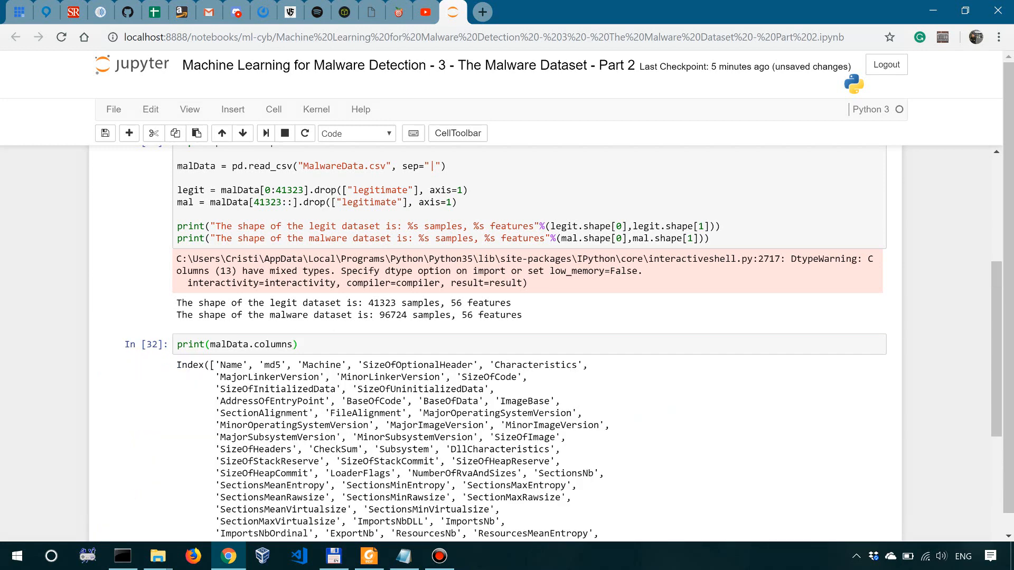
{"action": "scroll", "scroll_direction": "down", "scroll_amount": 3}
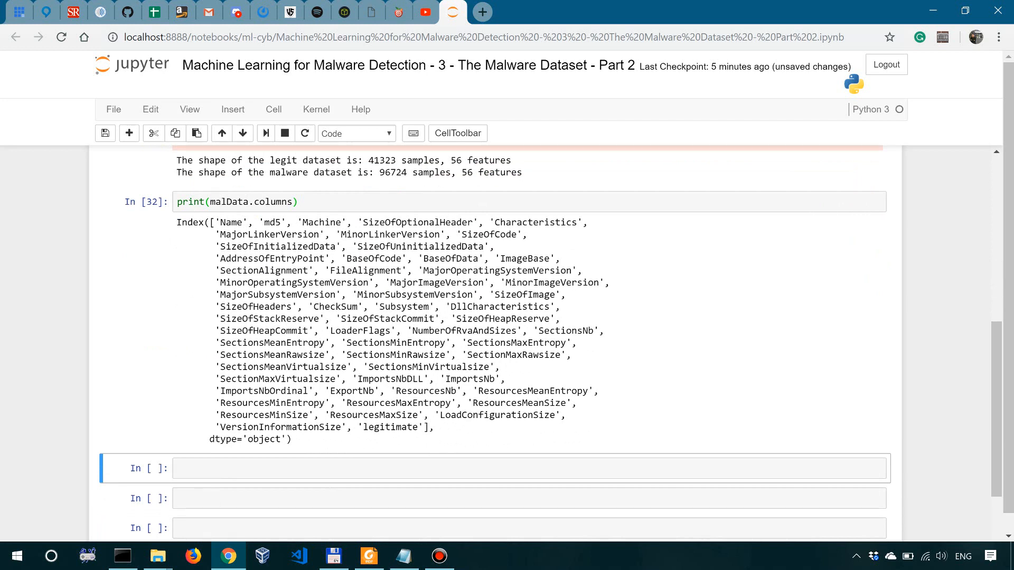
Highlight the final 'legitimate' column name in the output and move to the next cell.
{"action": "double_click", "coordinate": [370, 426]}
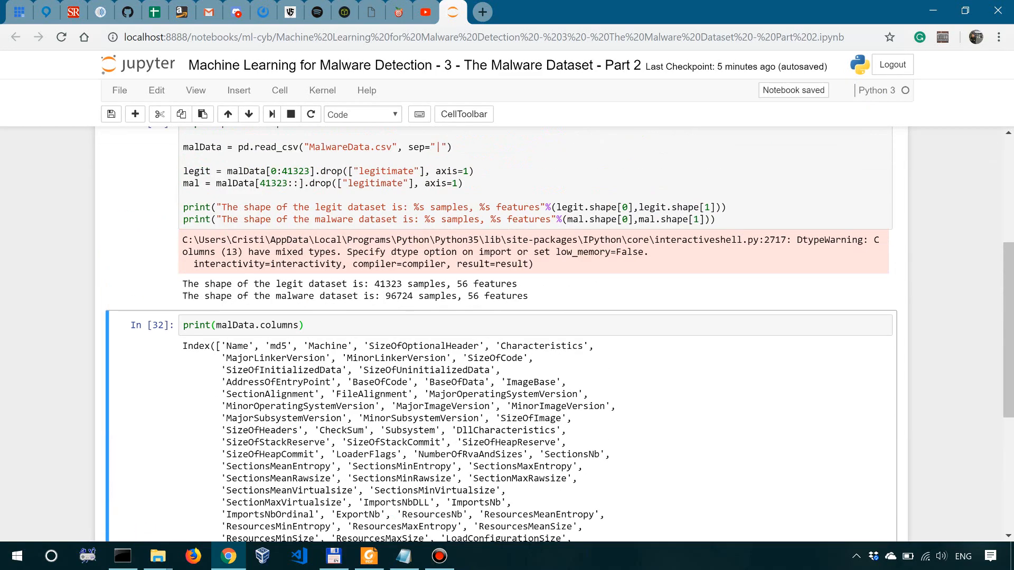
{"action": "double_click", "coordinate": [396, 472]}
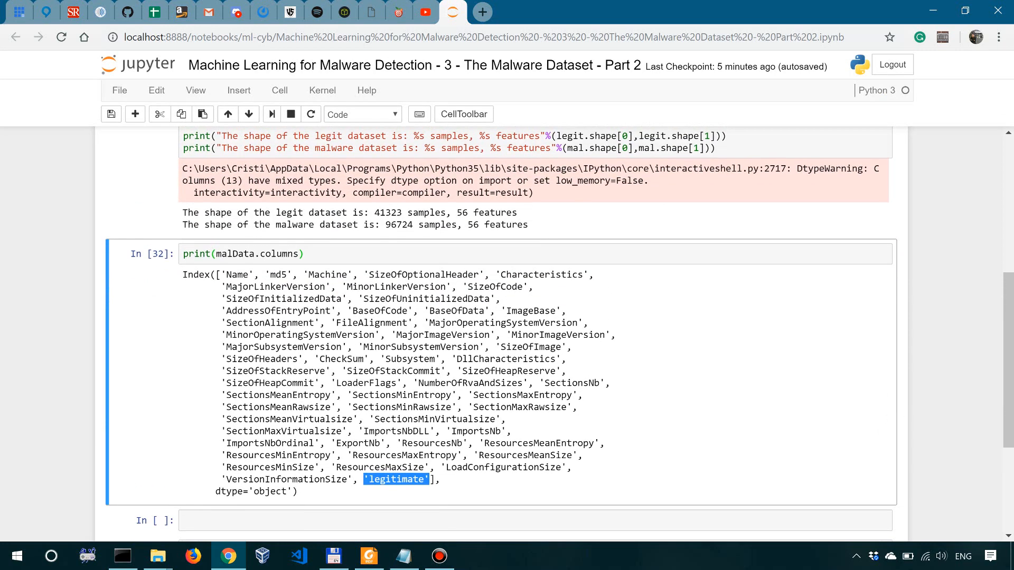
{"action": "scroll", "scroll_direction": "down", "scroll_amount": 3}
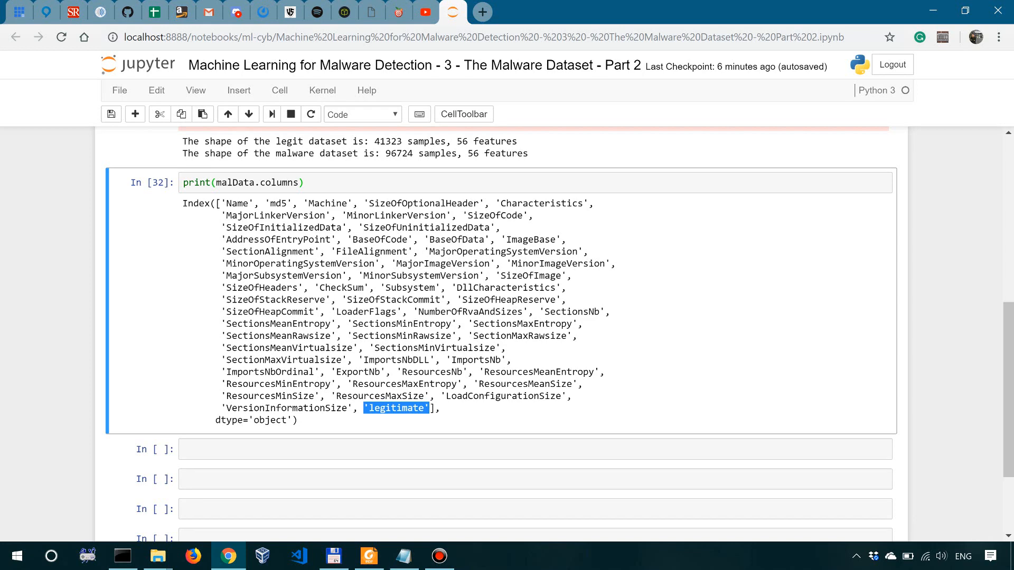
{"action": "scroll", "scroll_direction": "down", "scroll_amount": 3}
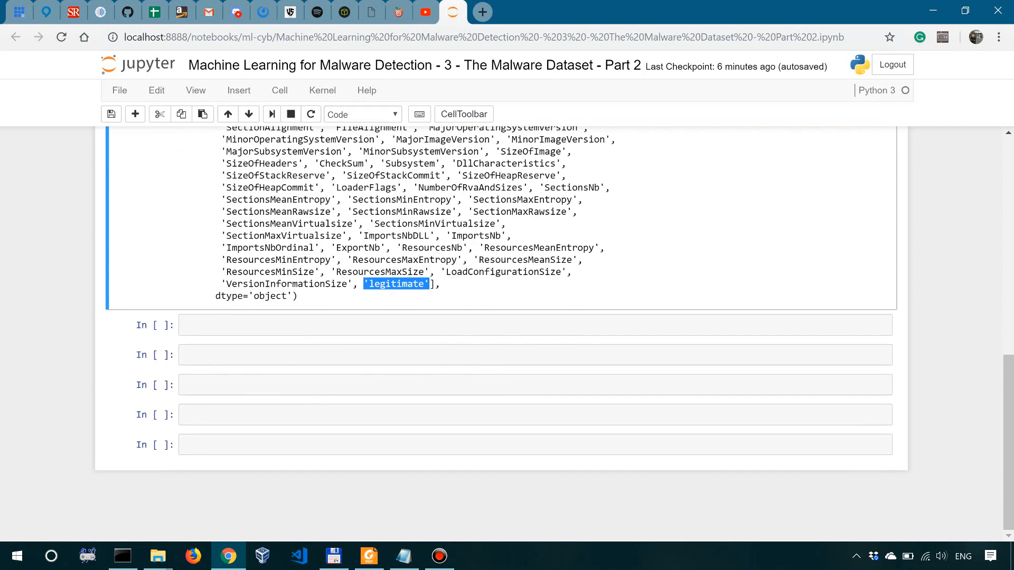
{"action": "left_click", "coordinate": [530, 325]}
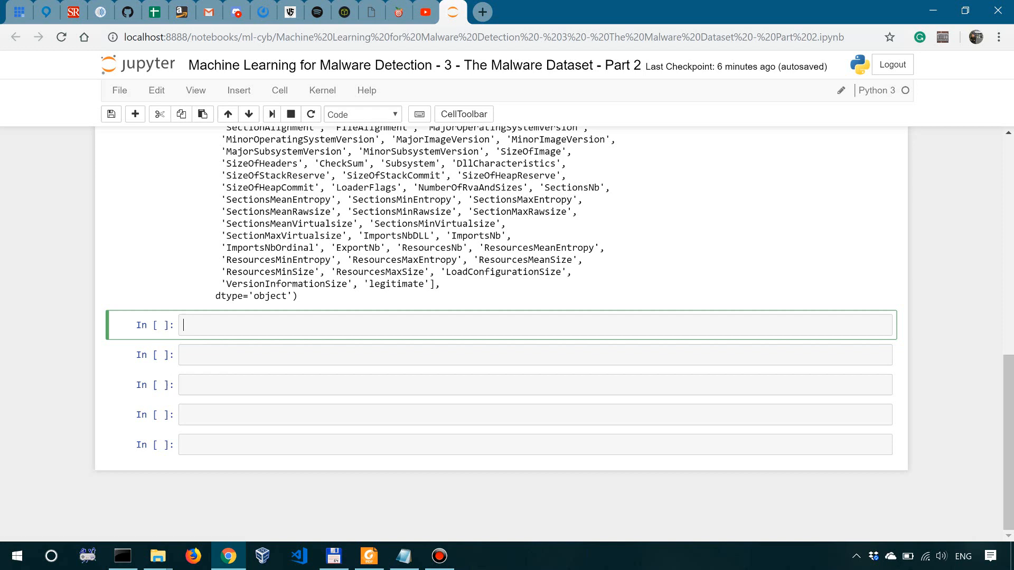
Run print(malData.head(5)) showing the first five rows as 5 rows x 57 columns.
{"action": "type", "text": "print(m"}
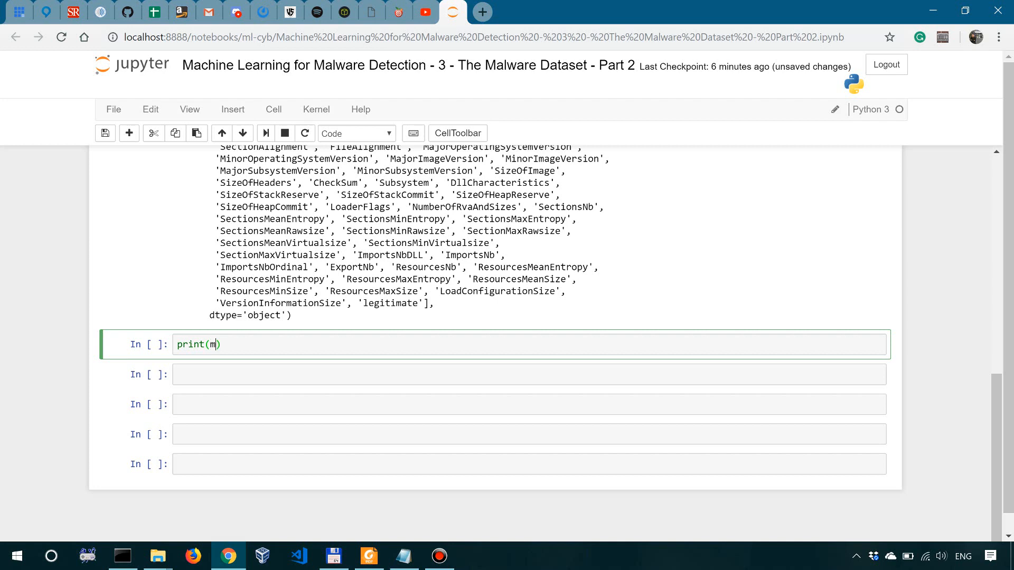
{"action": "type", "text": "alData."}
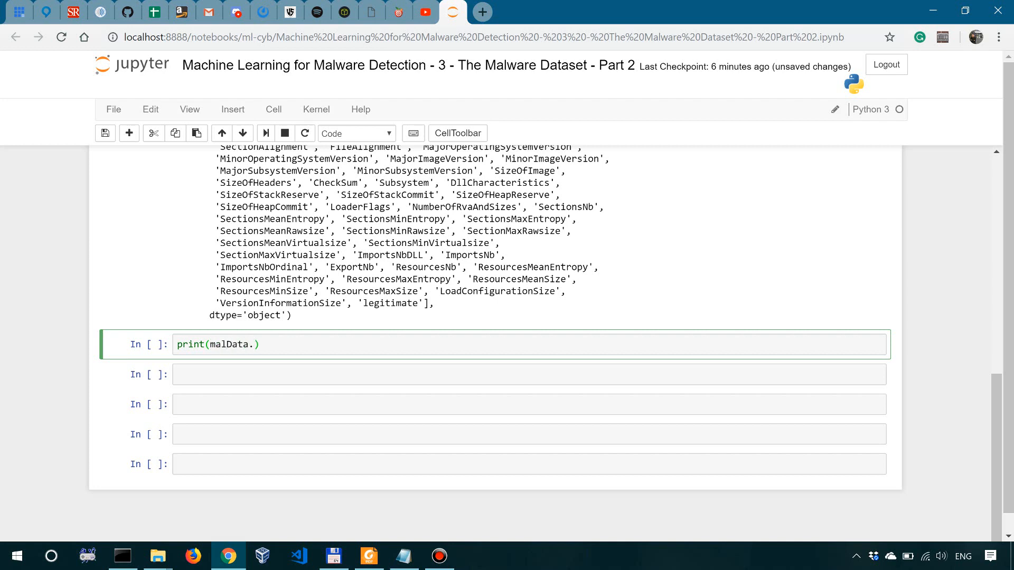
{"action": "type", "text": "head(5)"}
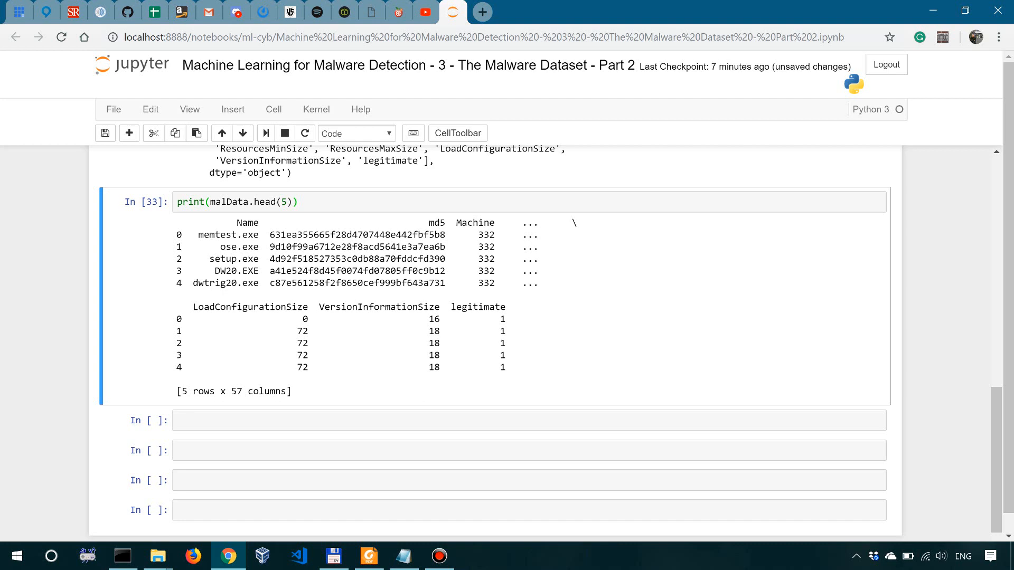
{"action": "left_click", "coordinate": [529, 420]}
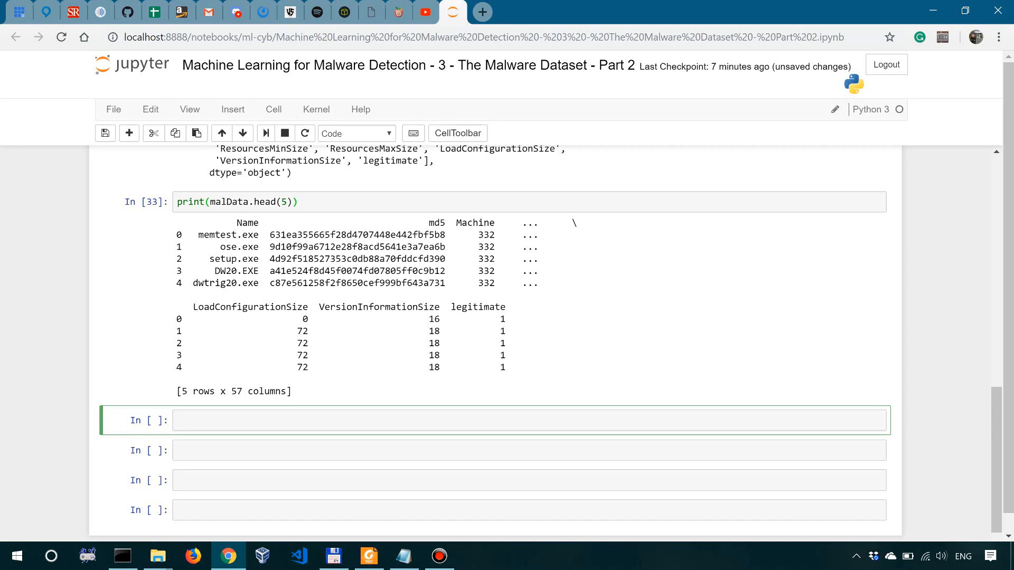
Run pd.set_option("display.max_columns", None) so DataFrames show every column.
{"action": "type", "text": "pd."}
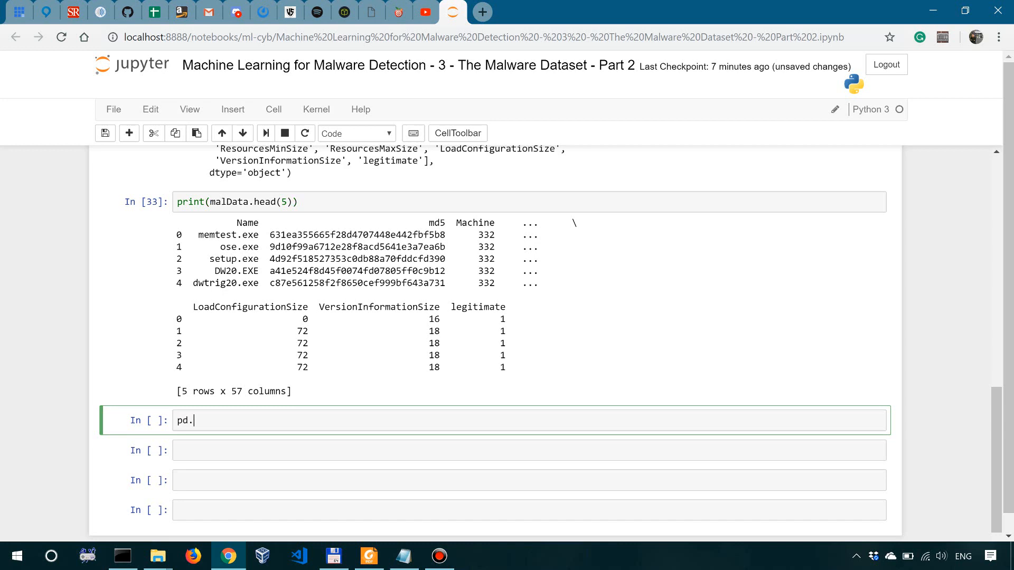
{"action": "type", "text": "set_"}
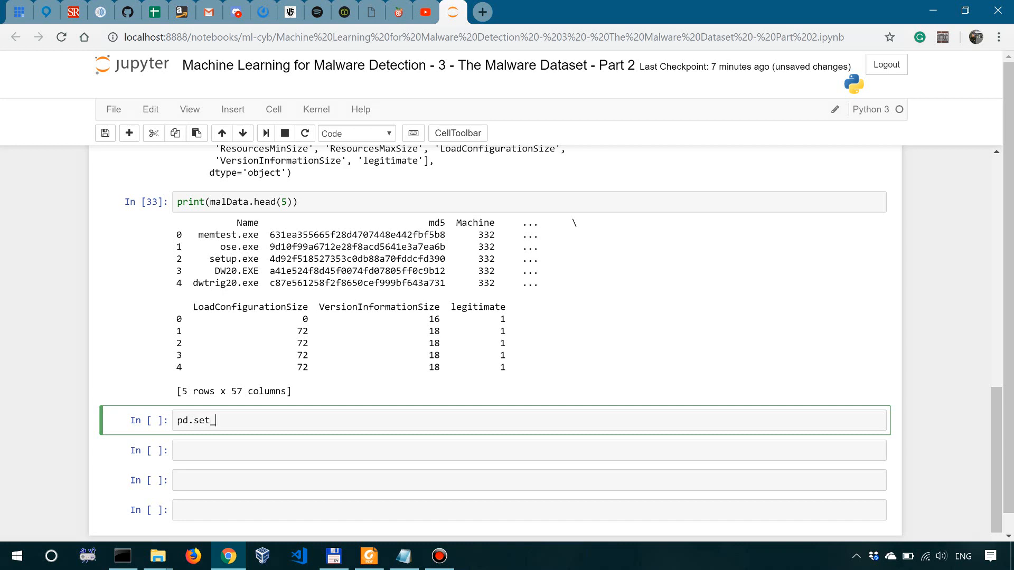
{"action": "type", "text": "option(\"\")"}
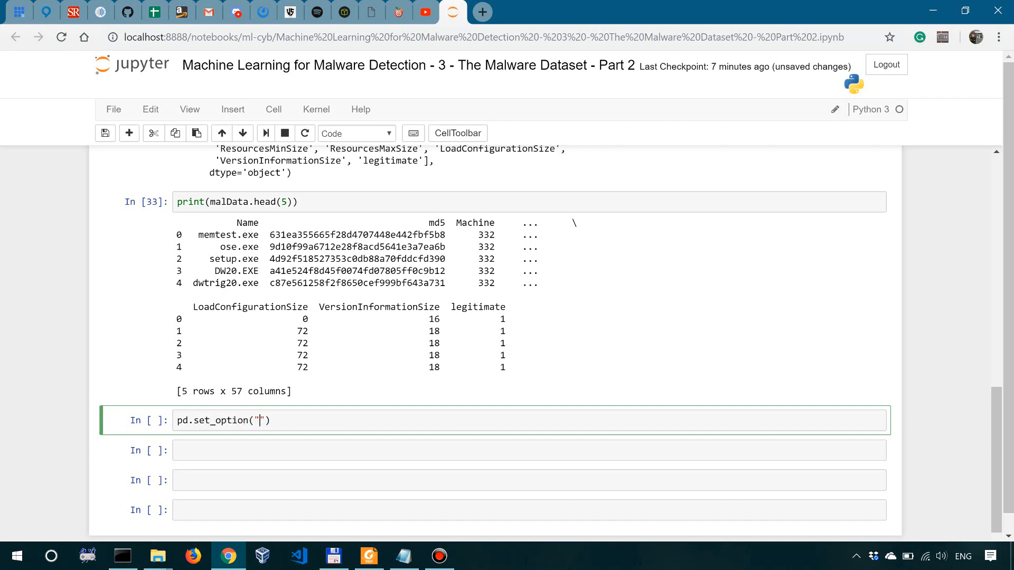
{"action": "type", "text": "display."}
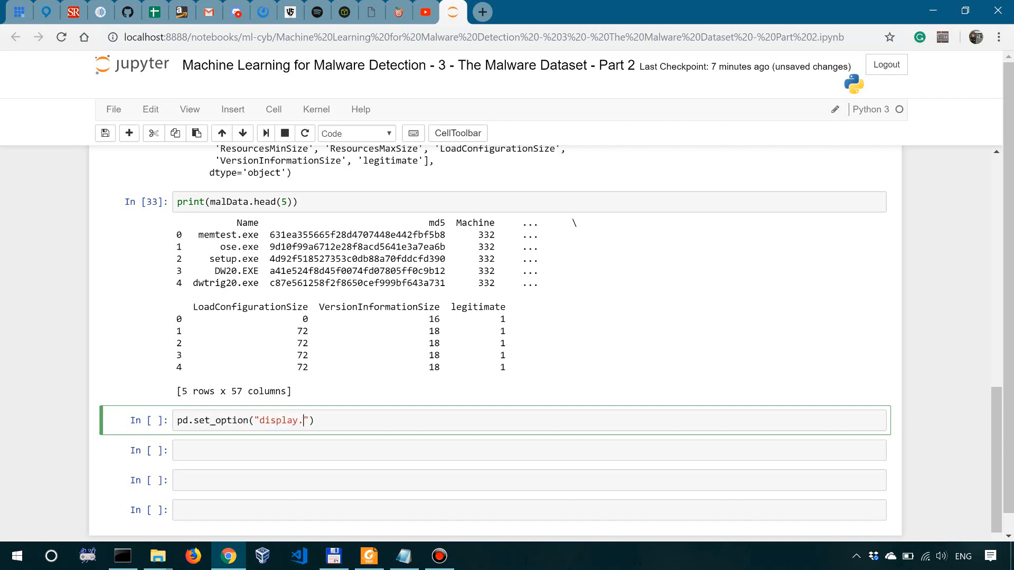
{"action": "type", "text": "max_co"}
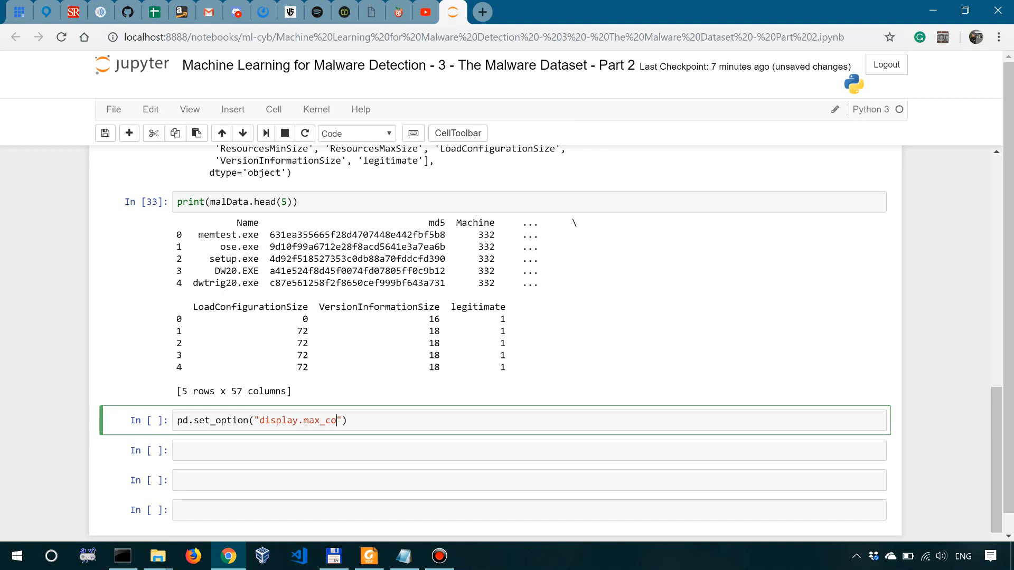
{"action": "type", "text": "lumns"}
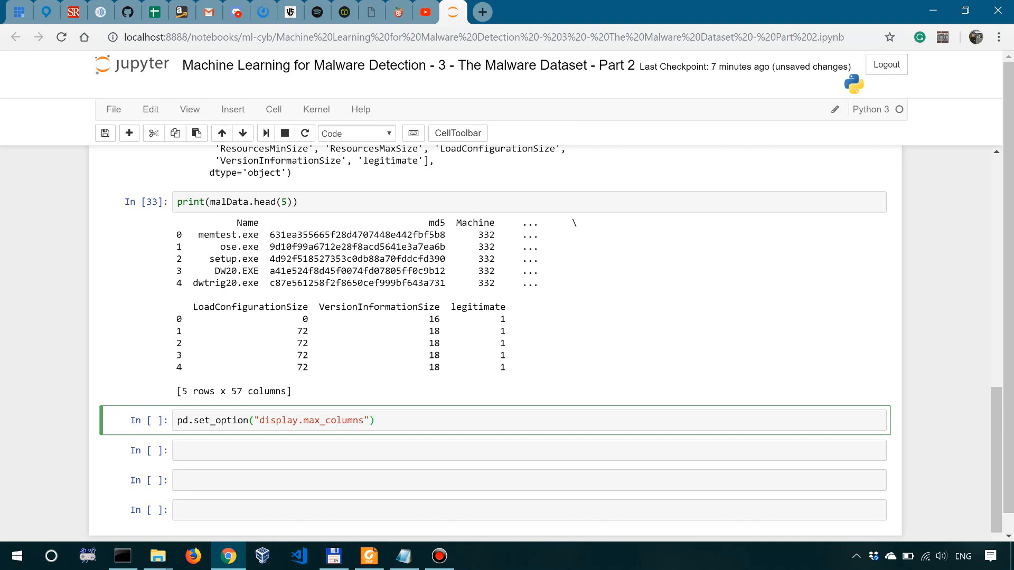
{"action": "type", "text": ", None"}
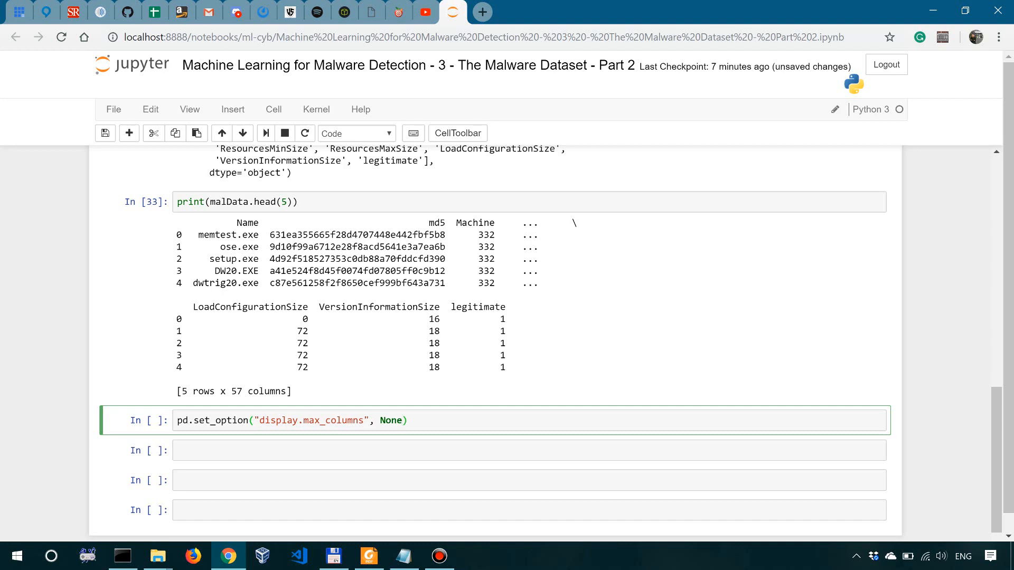
{"action": "left_click", "coordinate": [408, 421]}
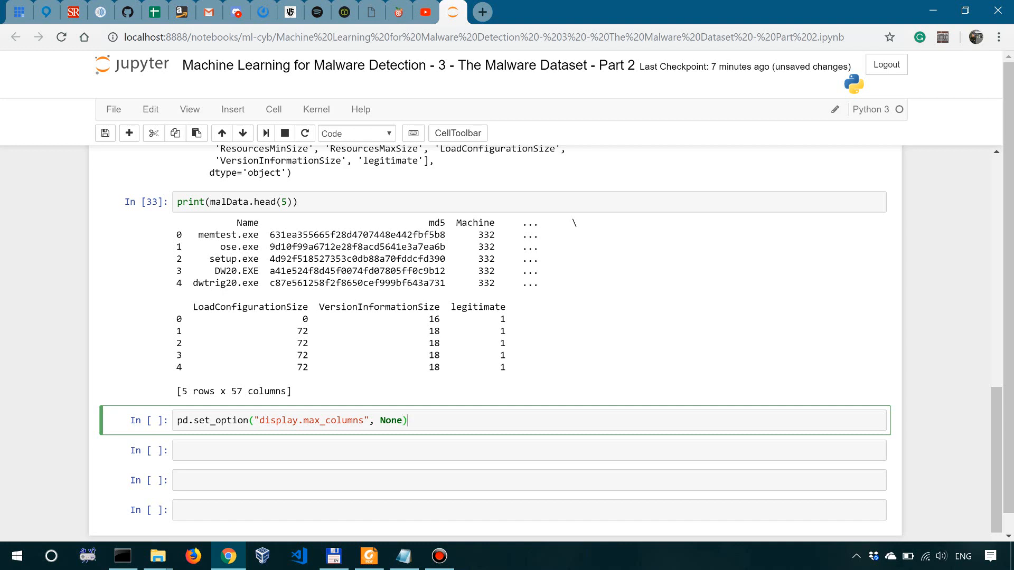
{"action": "scroll", "scroll_direction": "down", "scroll_amount": 3}
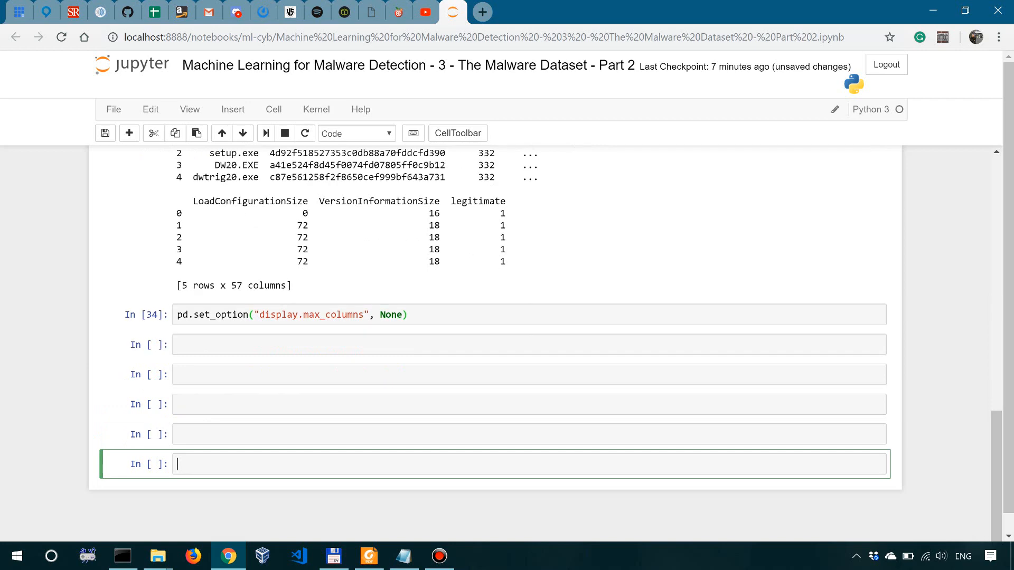
Rerun print(malData.head(5)) and scroll through all 57 columns through legitimate.
{"action": "scroll", "scroll_direction": "down", "scroll_amount": 3}
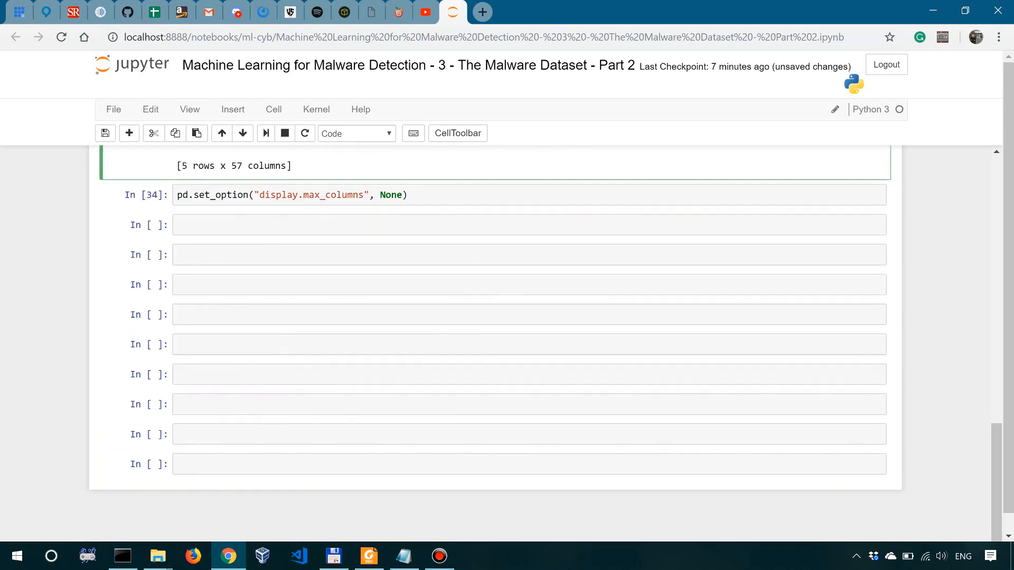
{"action": "type", "text": "print(malData.head(5))"}
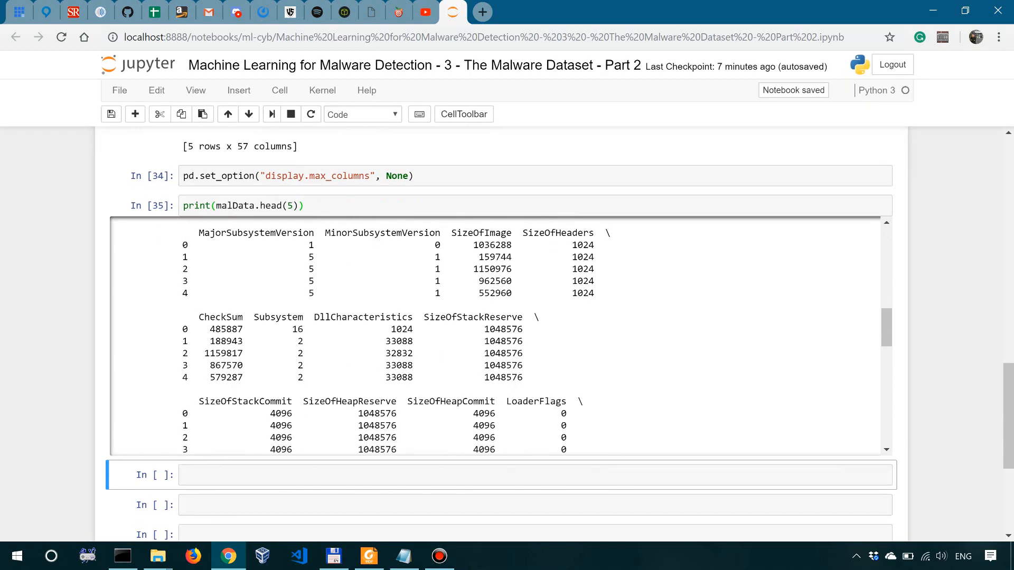
{"action": "scroll", "scroll_direction": "down", "scroll_amount": 3}
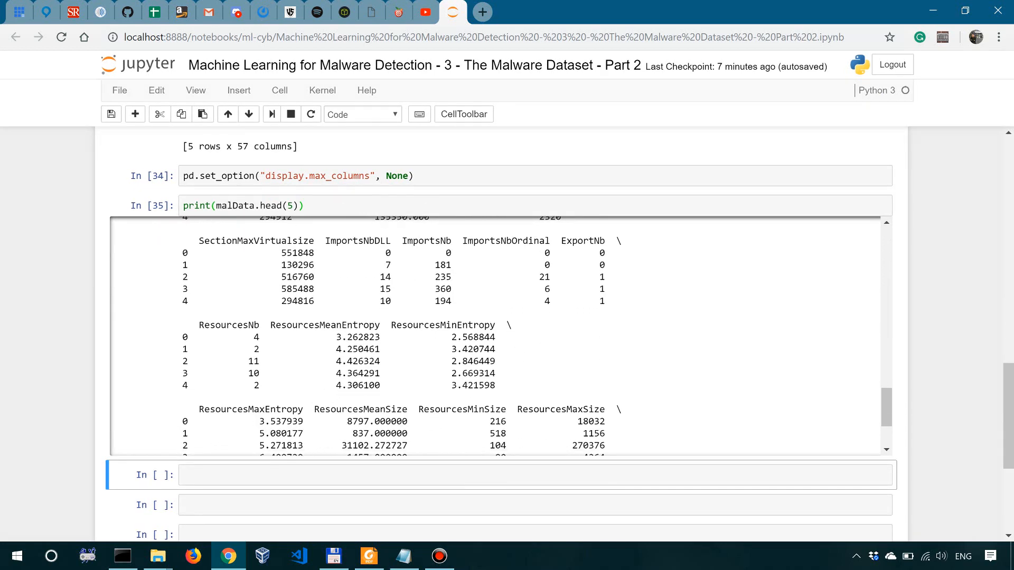
{"action": "scroll", "scroll_direction": "down", "scroll_amount": 3}
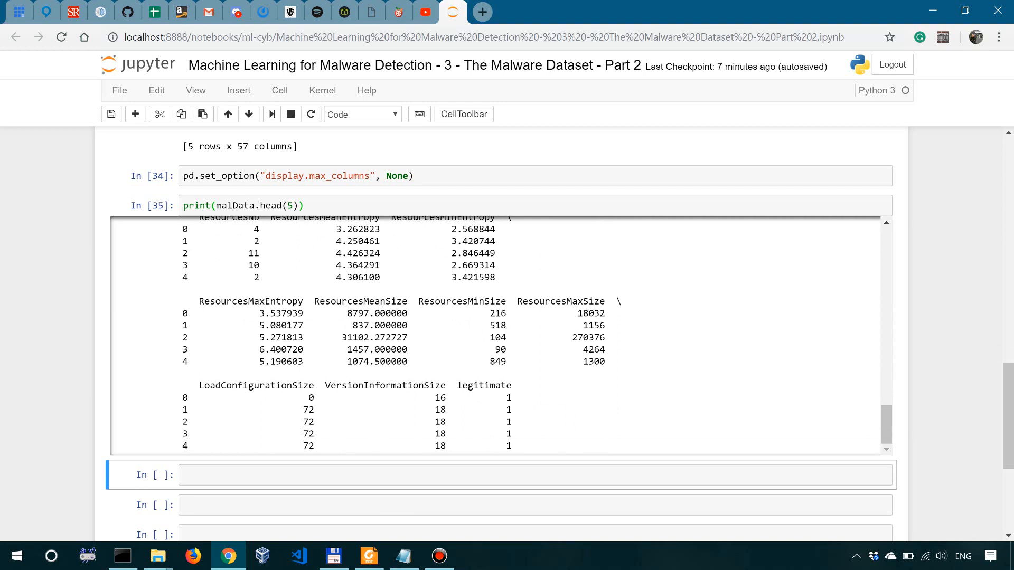
{"action": "scroll", "scroll_direction": "down", "scroll_amount": 3}
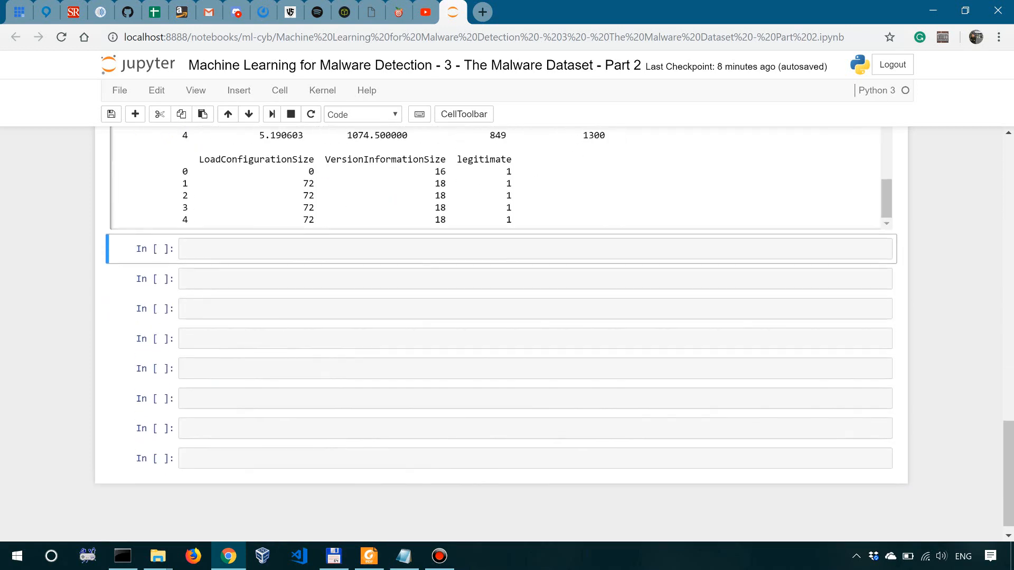
{"action": "scroll", "scroll_direction": "down", "scroll_amount": 3}
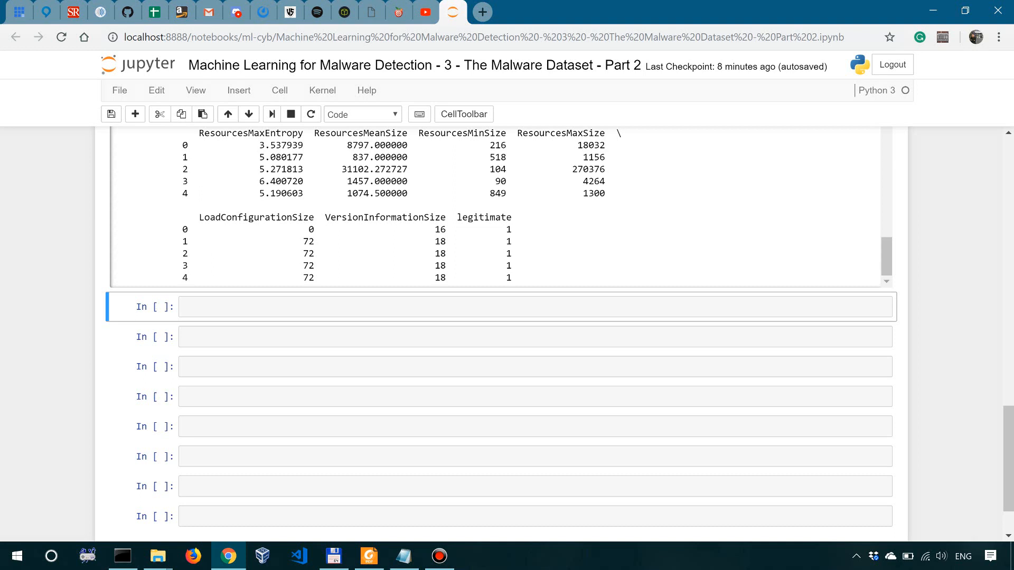
Run print(legit.take([1])) to show the ose.exe sample with every feature through VersionInformationSize.
{"action": "type", "text": "pri"}
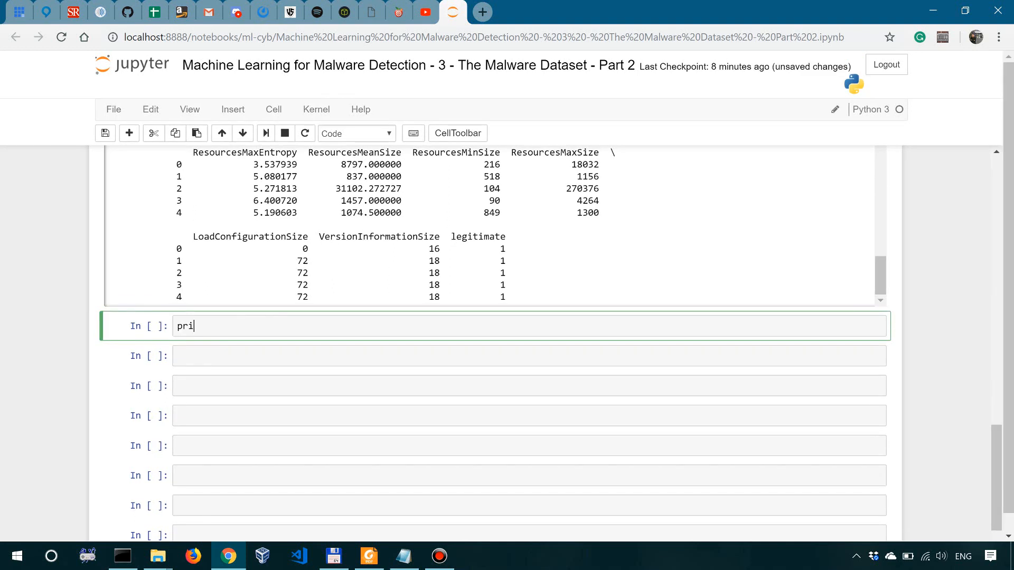
{"action": "type", "text": "nt(leg)"}
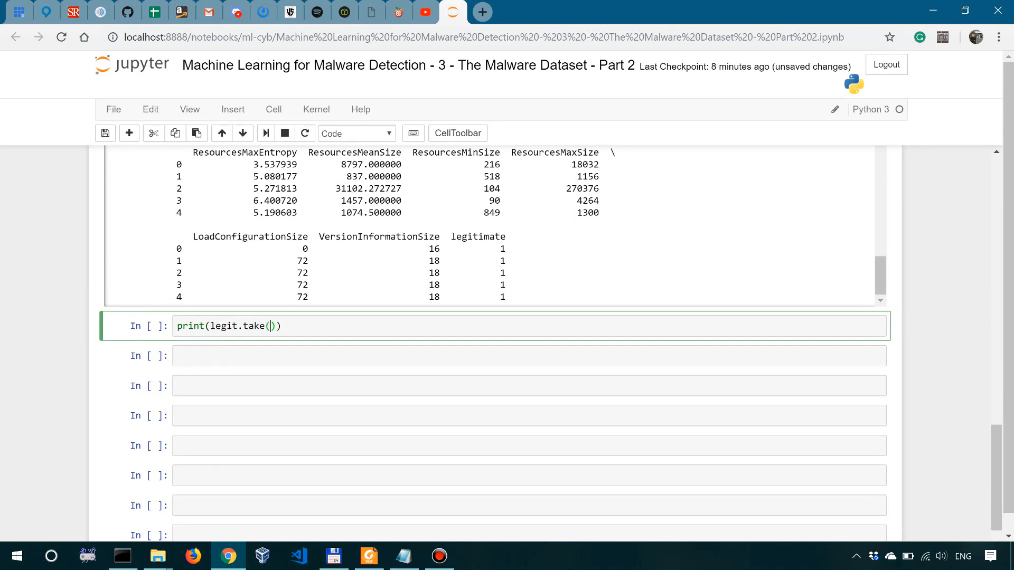
{"action": "type", "text": "[1"}
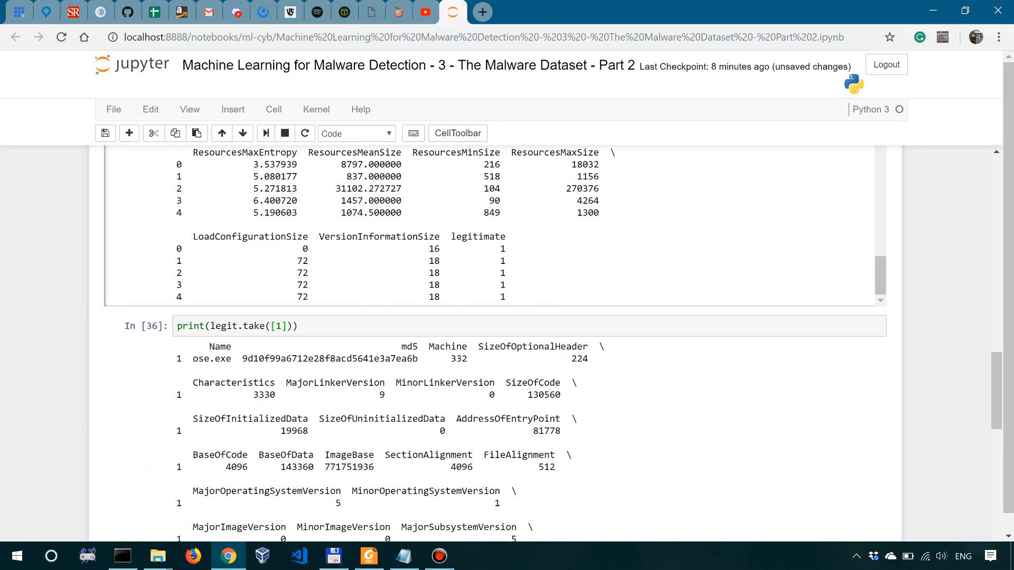
{"action": "scroll", "scroll_direction": "down", "scroll_amount": 3}
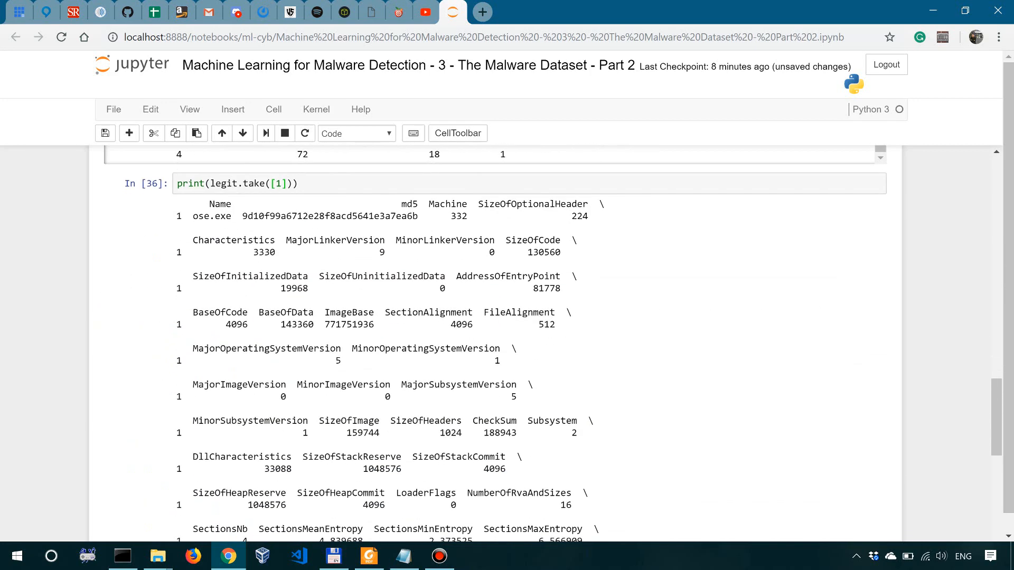
{"action": "scroll", "scroll_direction": "down", "scroll_amount": 3}
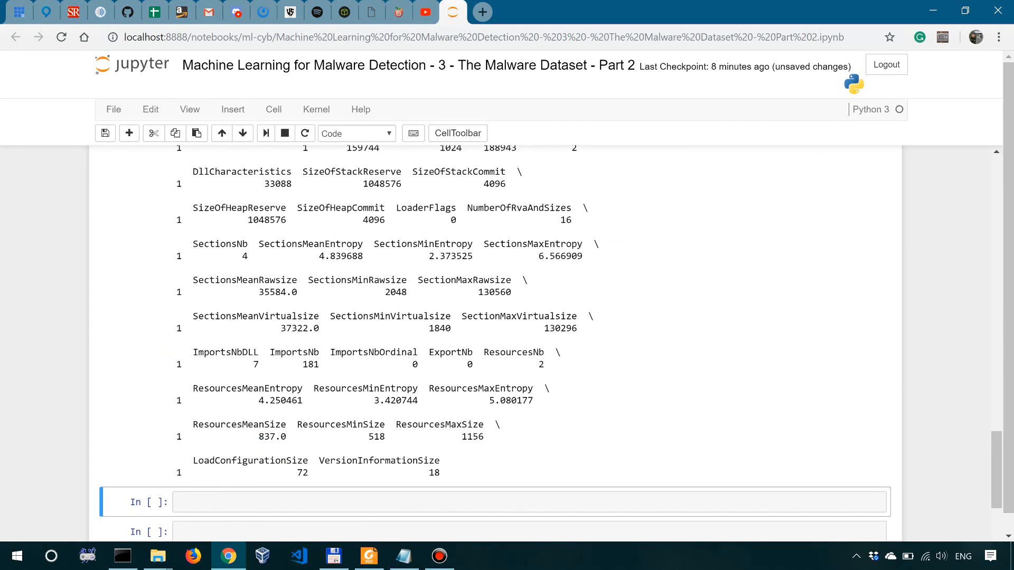
{"action": "scroll", "scroll_direction": "down", "scroll_amount": 3}
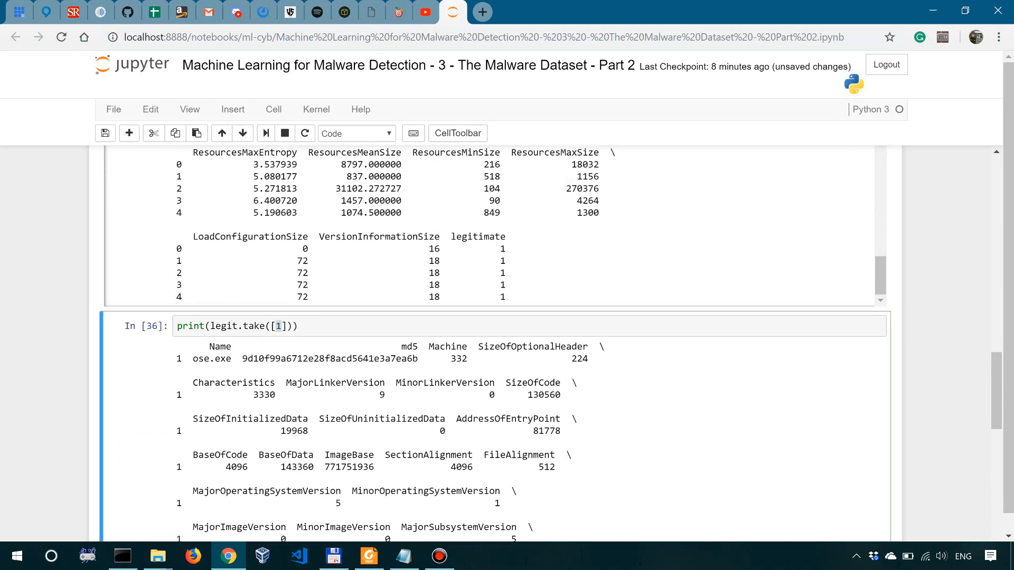
{"action": "scroll", "scroll_direction": "down", "scroll_amount": 3}
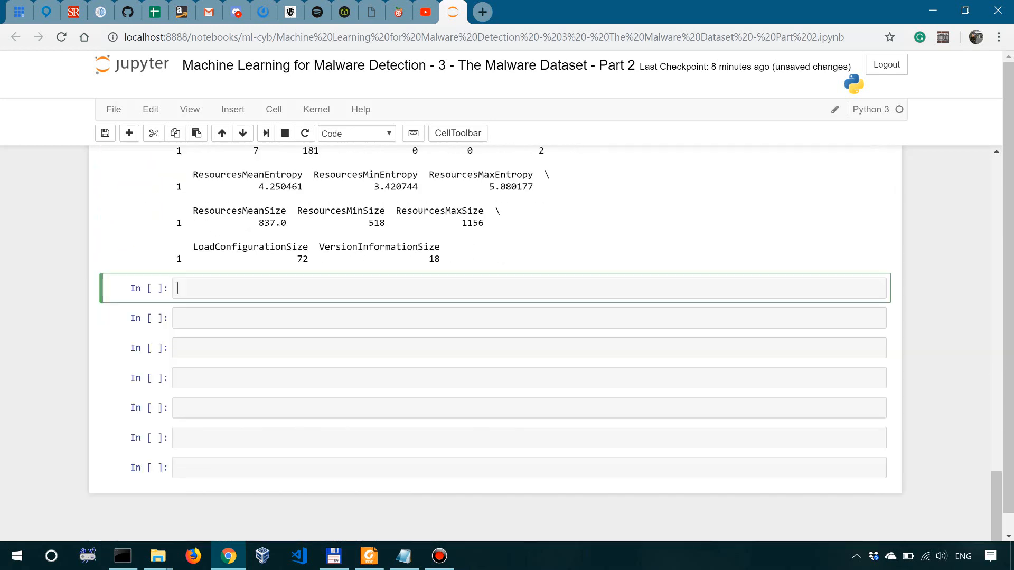
Run print(mal.take([1])) and review the printed features of malware row 41324, a VirusShare sample.
{"action": "type", "text": "print(mal.ta"}
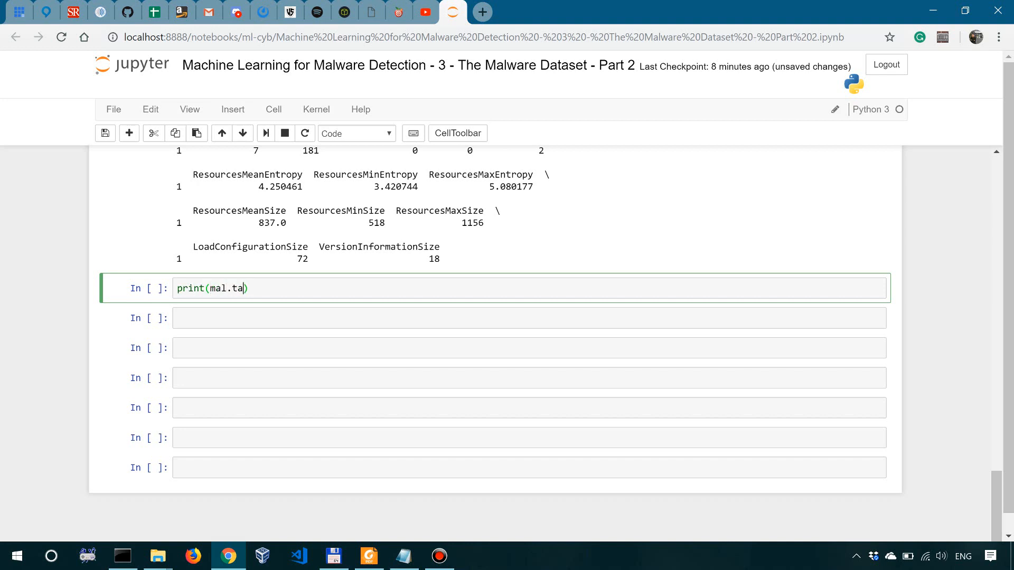
{"action": "type", "text": "ke"}
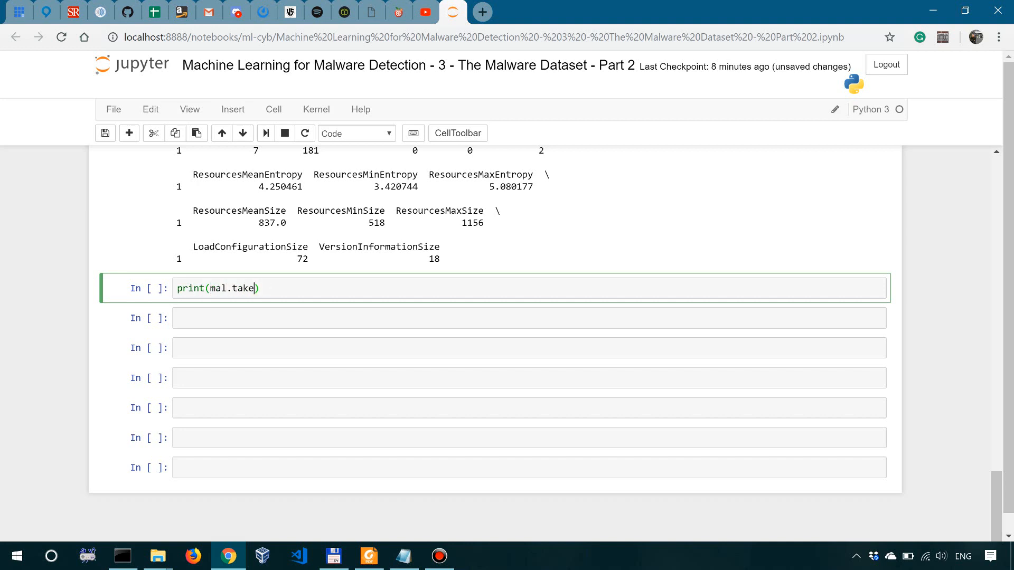
{"action": "type", "text": "([1])"}
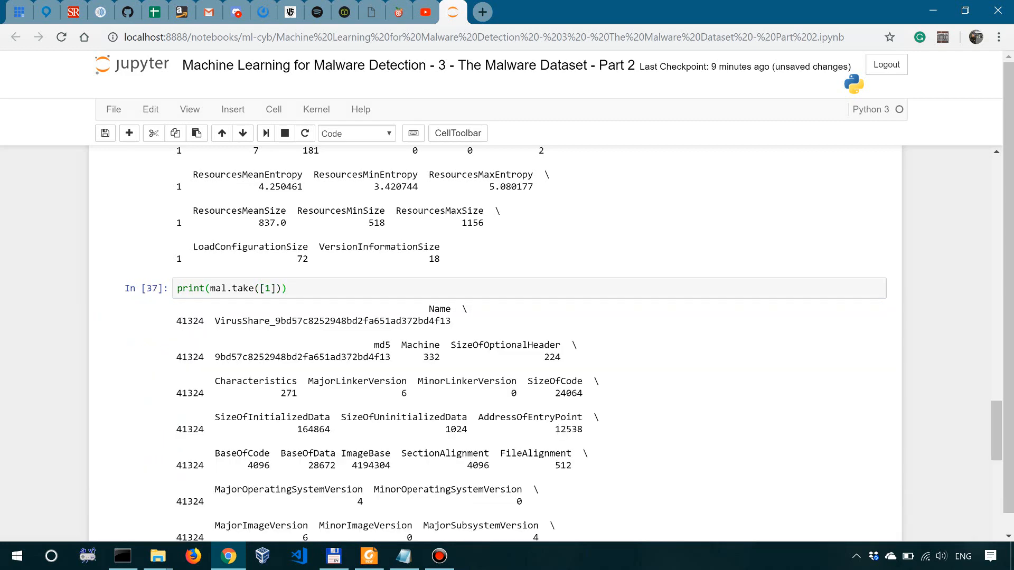
{"action": "scroll", "scroll_direction": "down", "scroll_amount": 3}
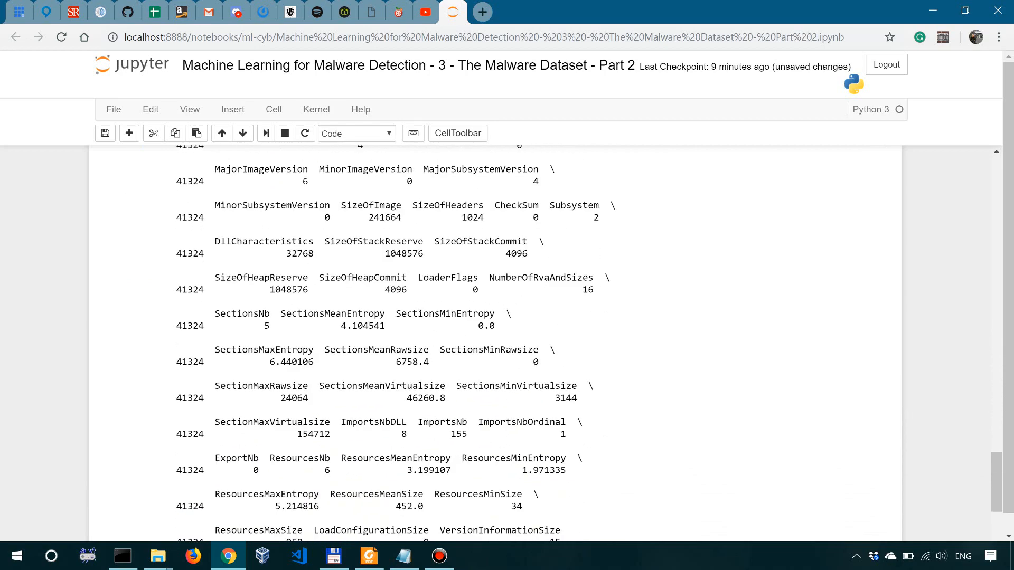
{"action": "scroll", "scroll_direction": "down", "scroll_amount": 3}
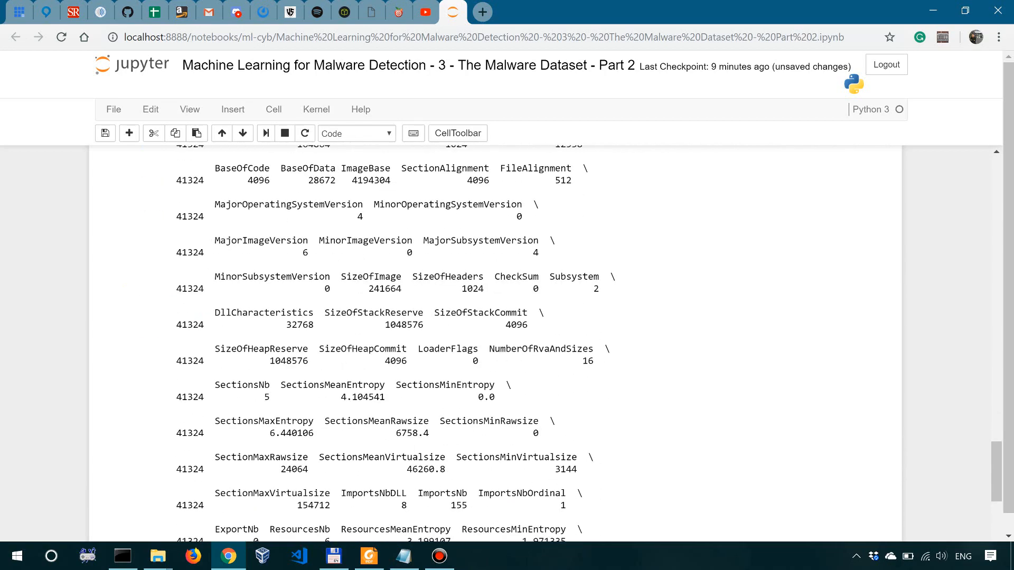
{"action": "scroll", "scroll_direction": "down", "scroll_amount": 3}
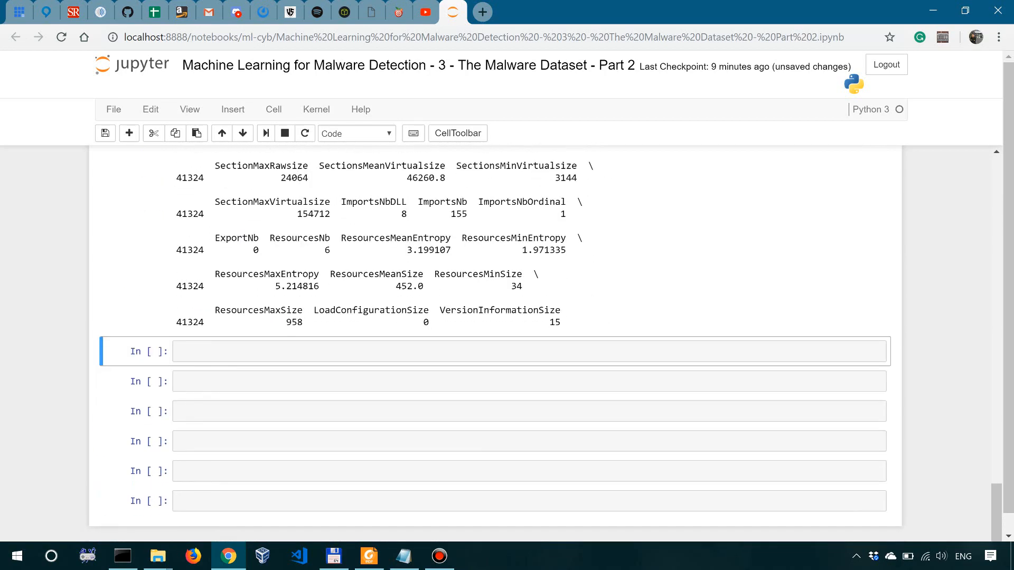
{"action": "scroll", "scroll_direction": "down", "scroll_amount": 3}
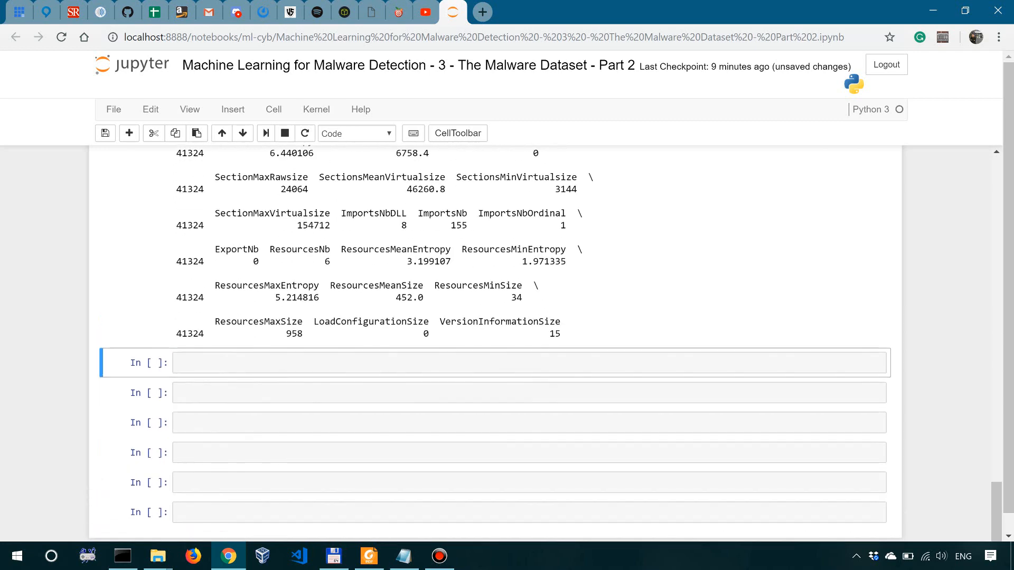
{"action": "scroll", "scroll_direction": "down", "scroll_amount": 3}
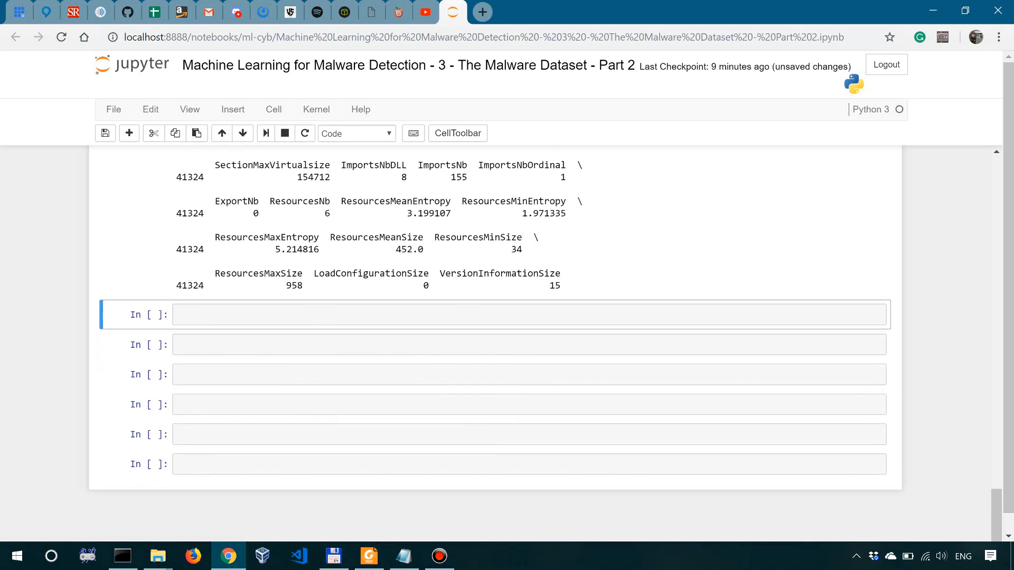